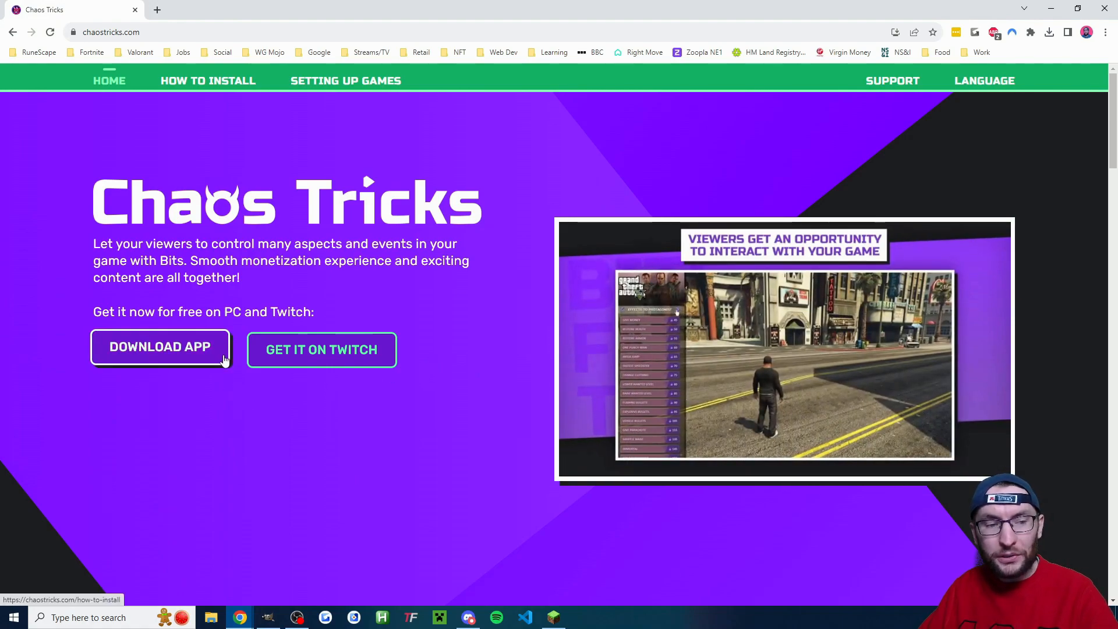
# Step: Download the Chaos Tricks PC app as chaostricks.zip into Downloads
pyautogui.click(159, 346)
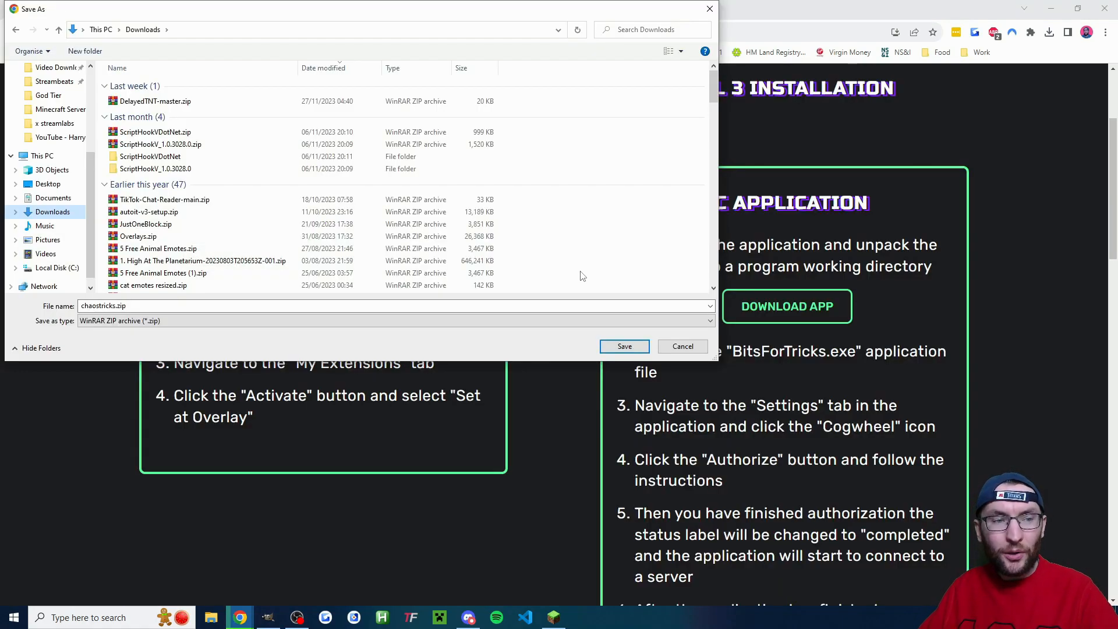
pyautogui.moveTo(624, 346)
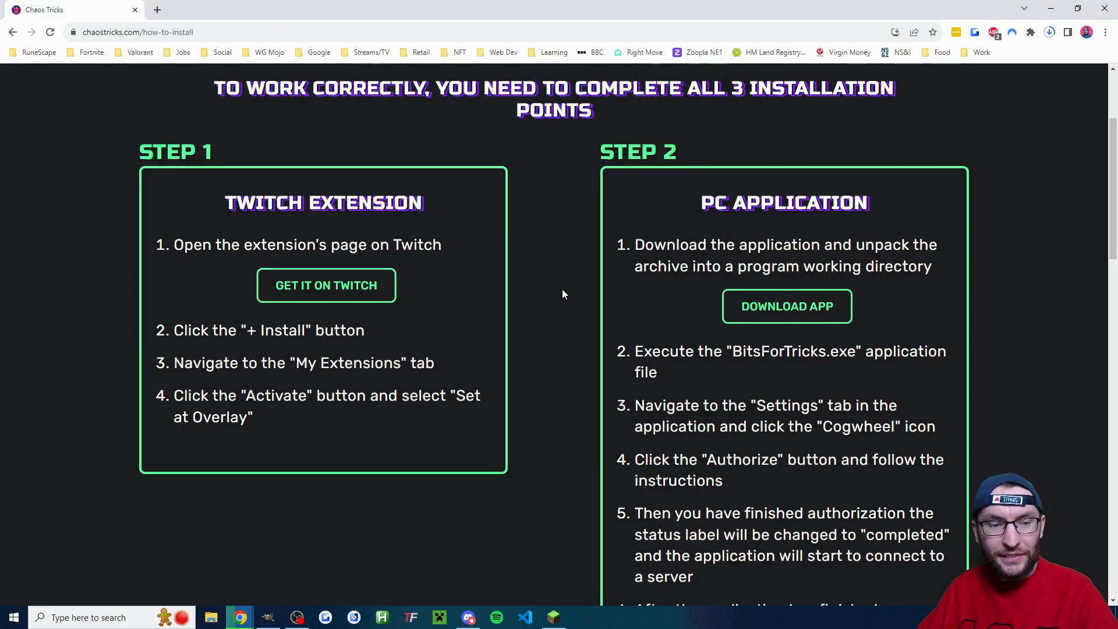
pyautogui.moveTo(438, 276)
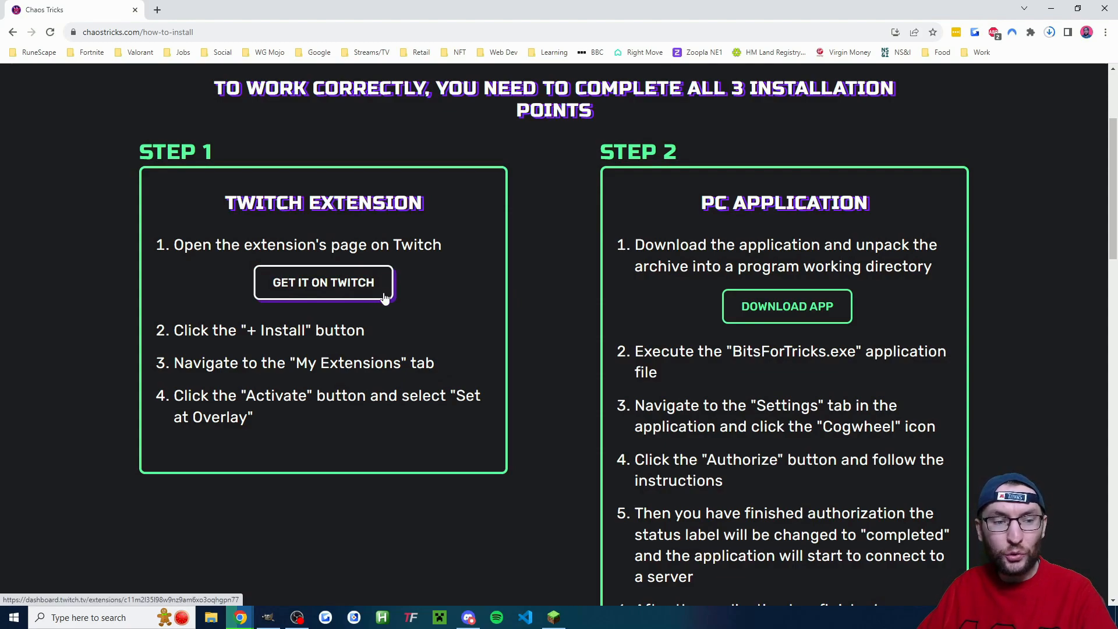
# Step: Install the Chaos Tricks Twitch extension, set it as Overlay 1, and verify its activation
pyautogui.click(323, 282)
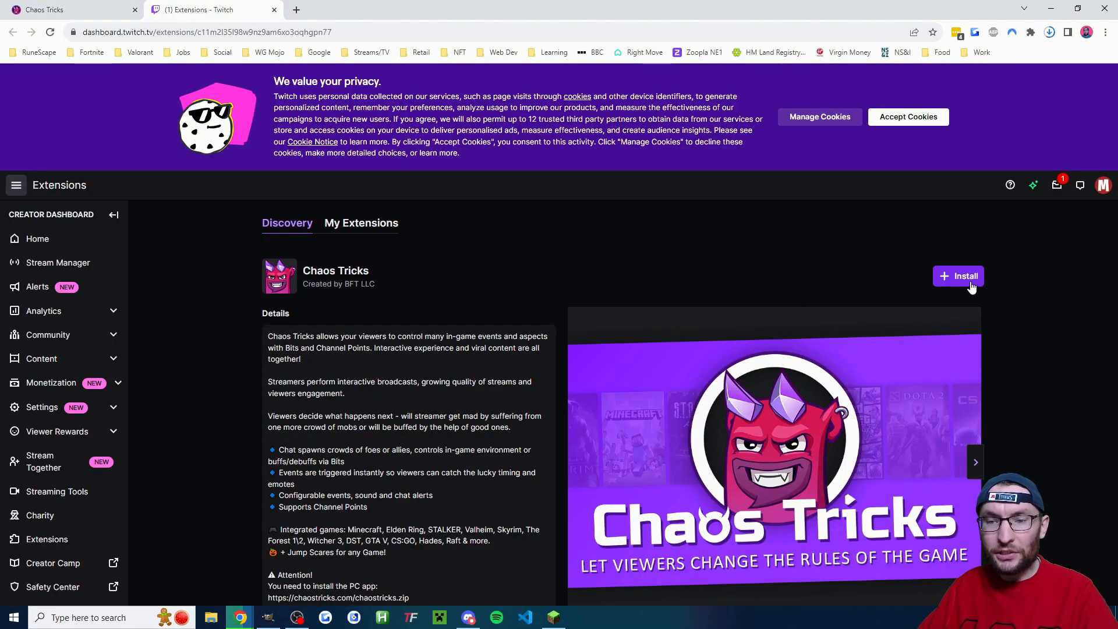
pyautogui.click(958, 276)
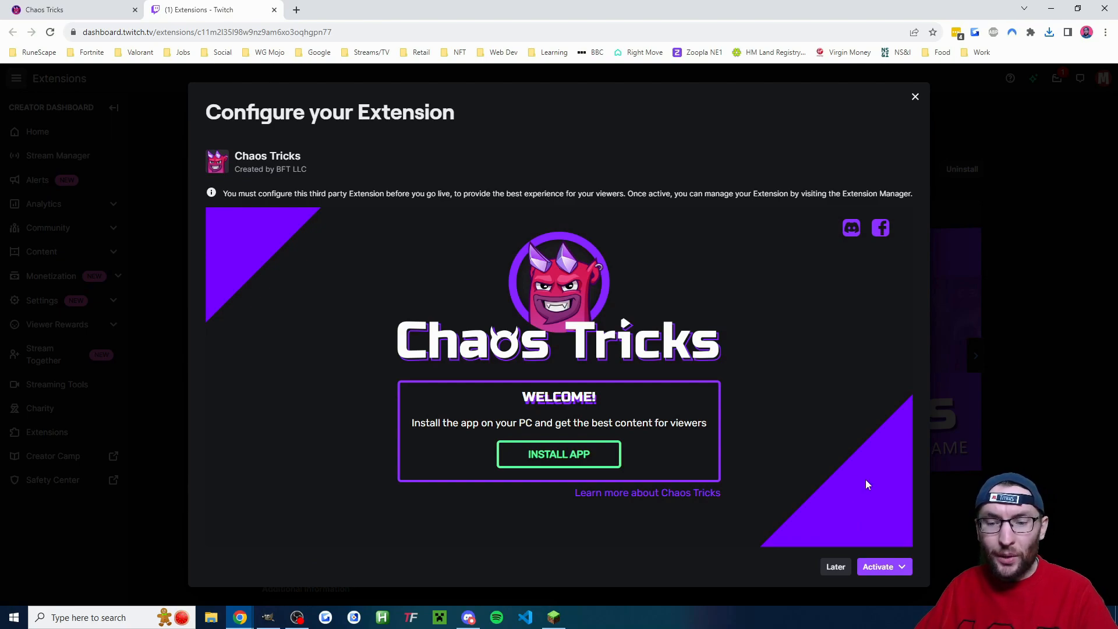
pyautogui.click(879, 566)
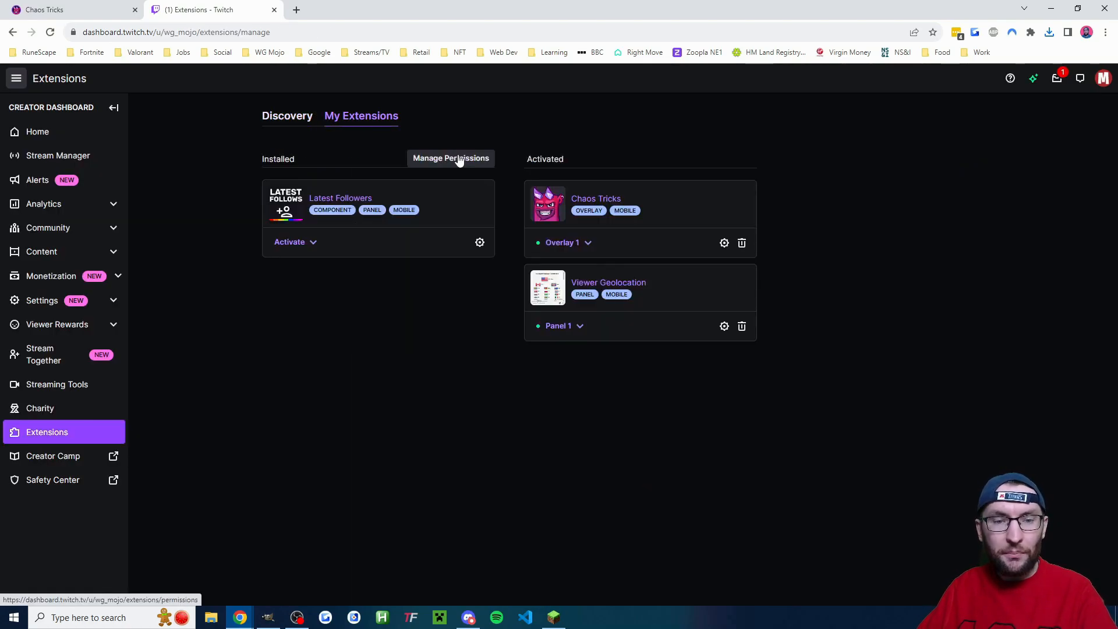
pyautogui.moveTo(585, 197)
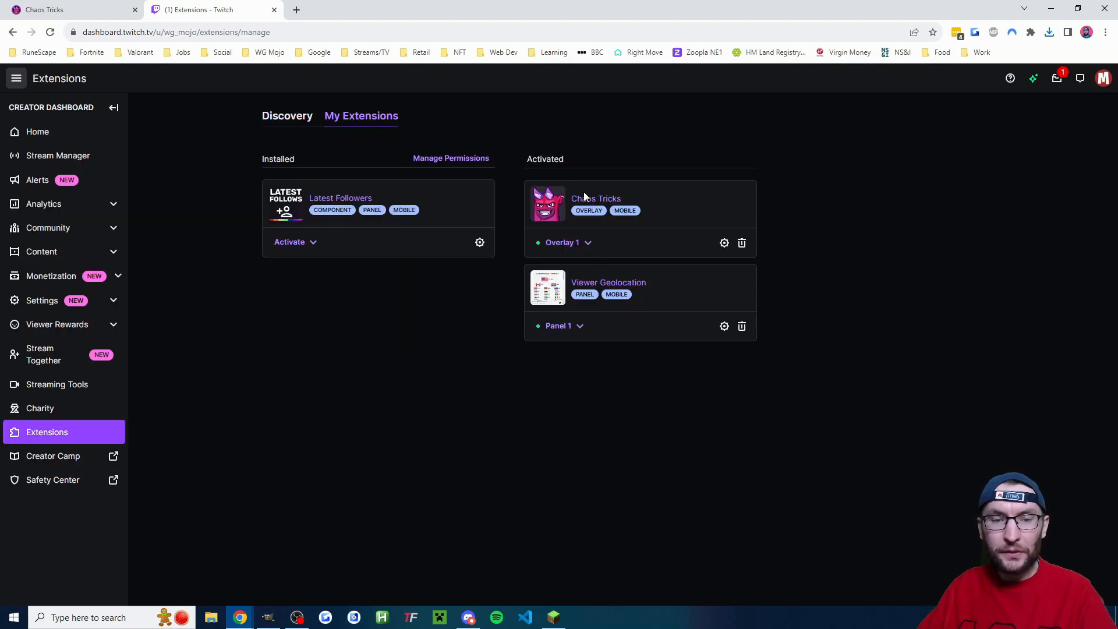
pyautogui.click(568, 242)
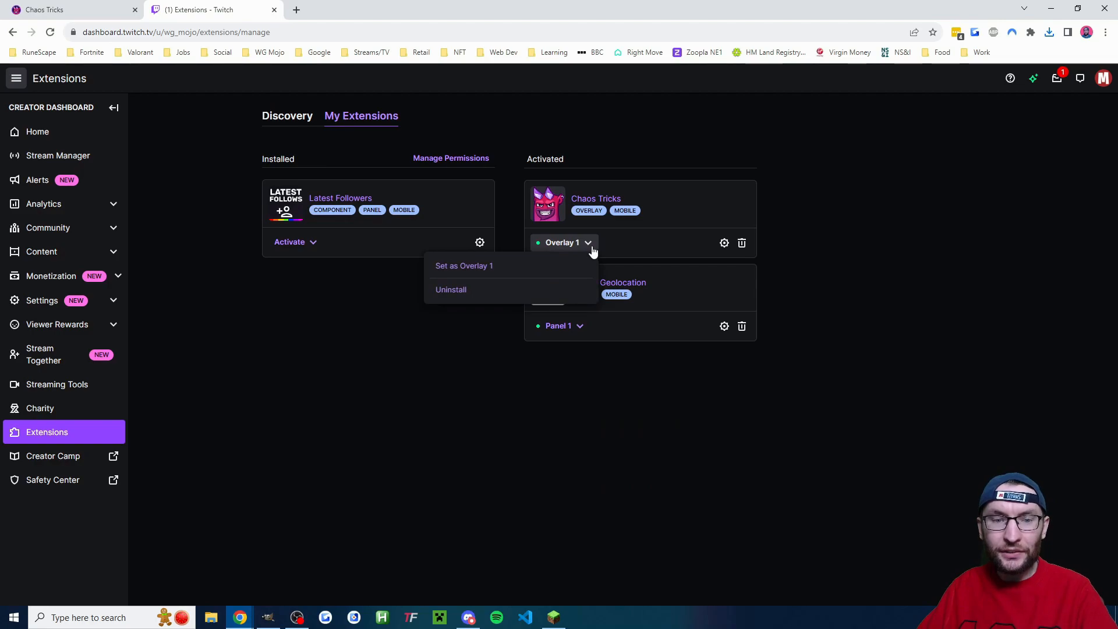
pyautogui.moveTo(587, 247)
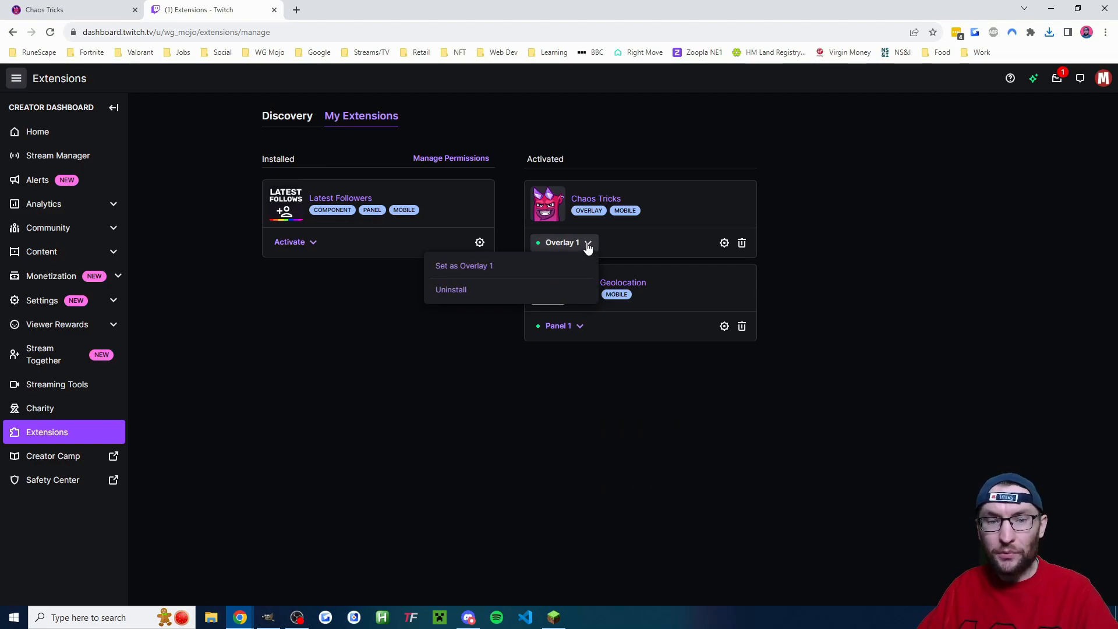
pyautogui.moveTo(520, 300)
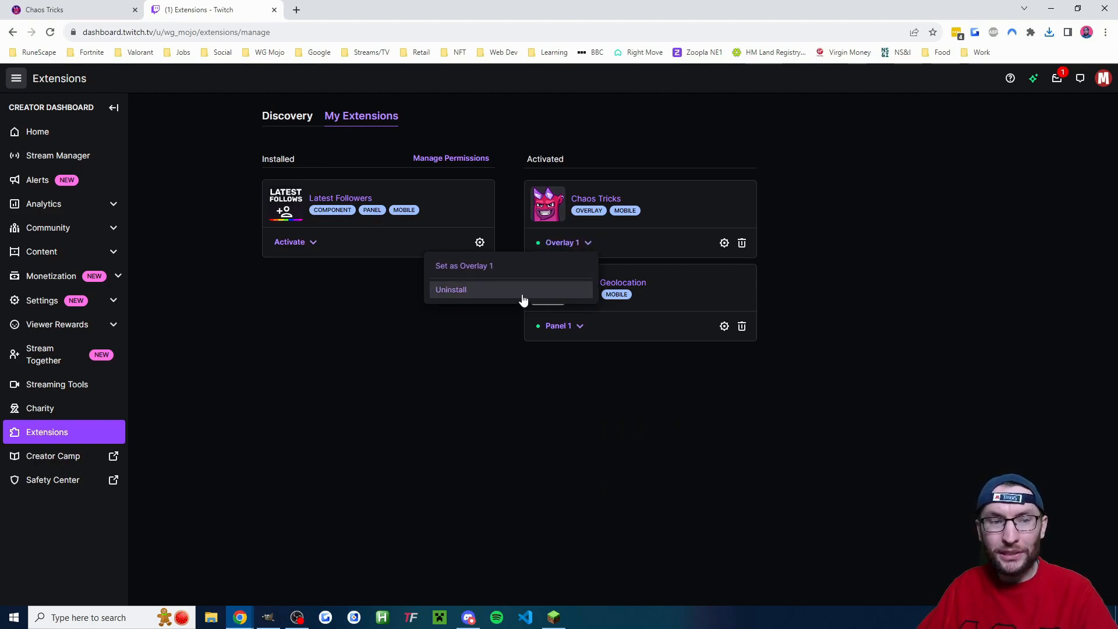
pyautogui.moveTo(481, 347)
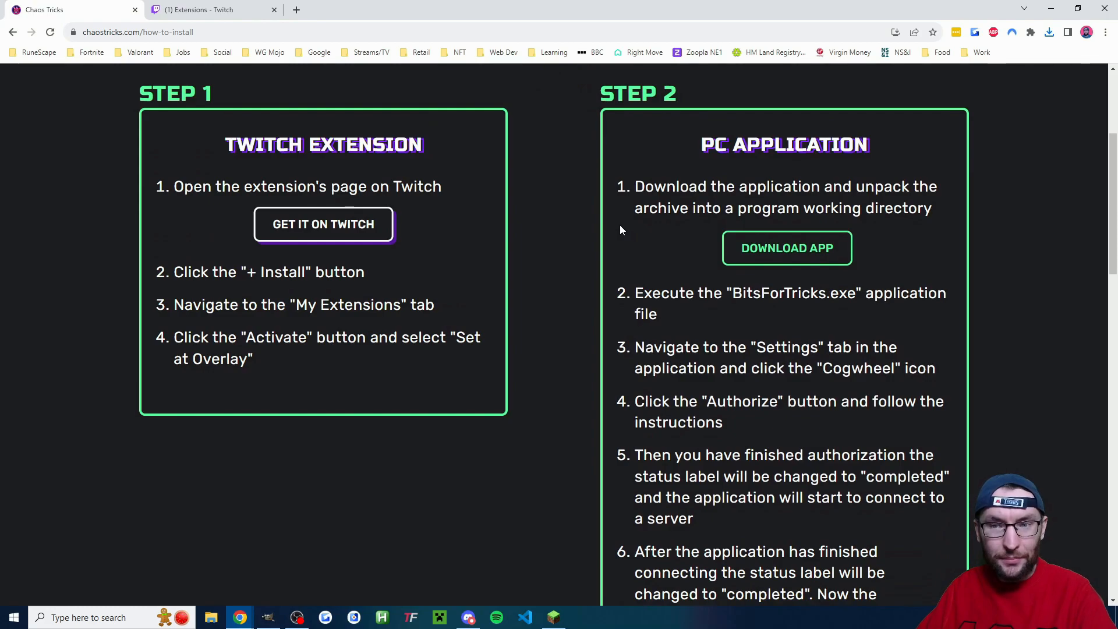
# Step: Locate chaostricks.zip in Downloads and bring up its Extract to chaostricks options
pyautogui.click(209, 617)
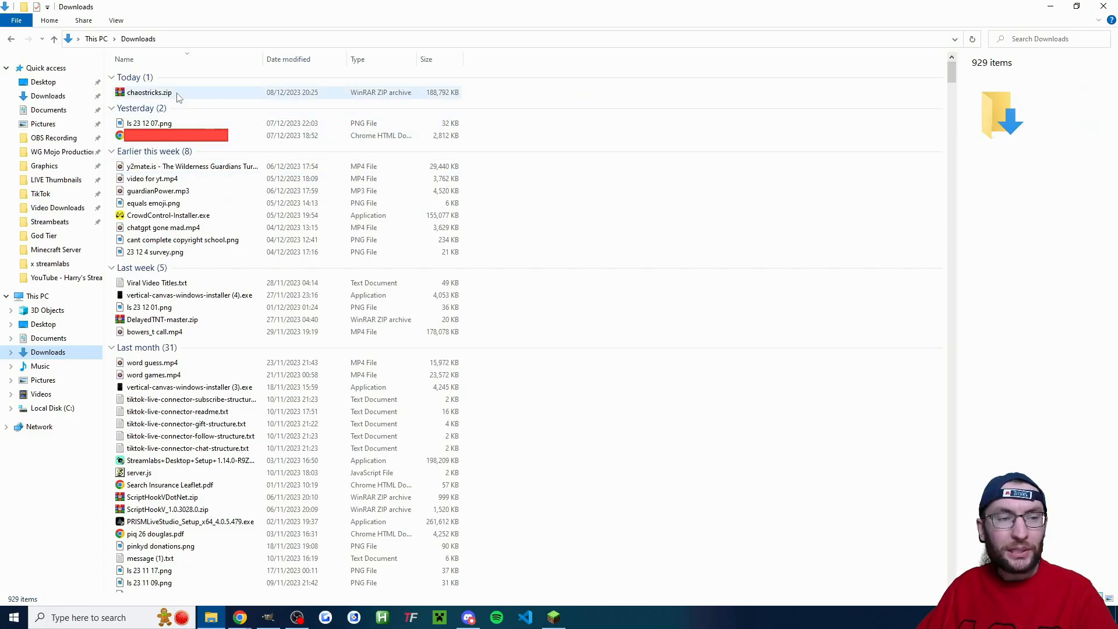
pyautogui.click(147, 92)
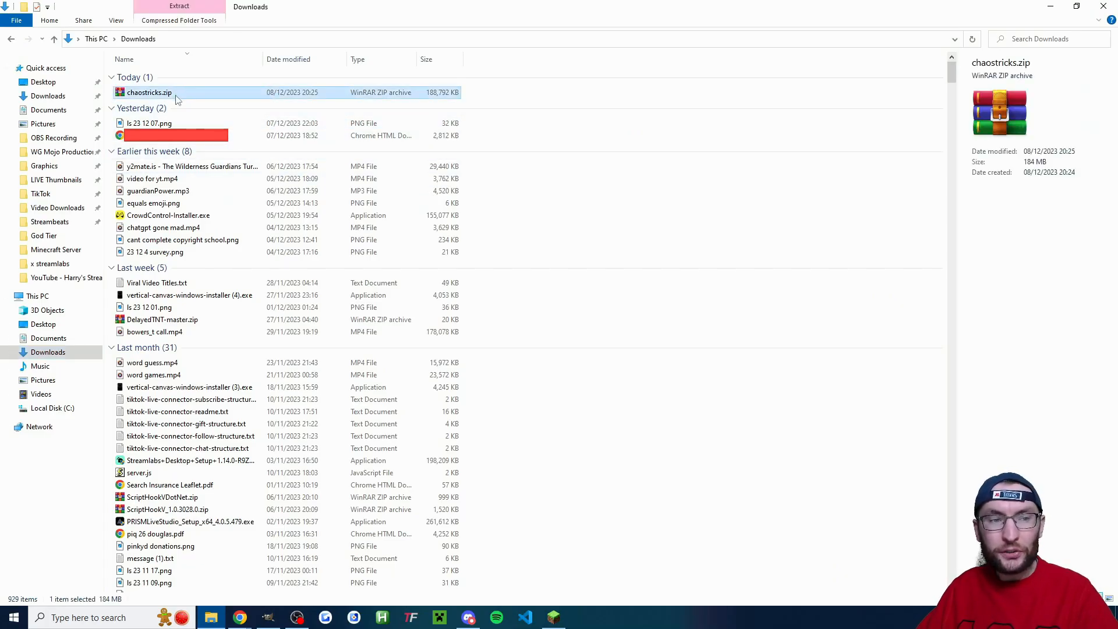
pyautogui.moveTo(149, 92)
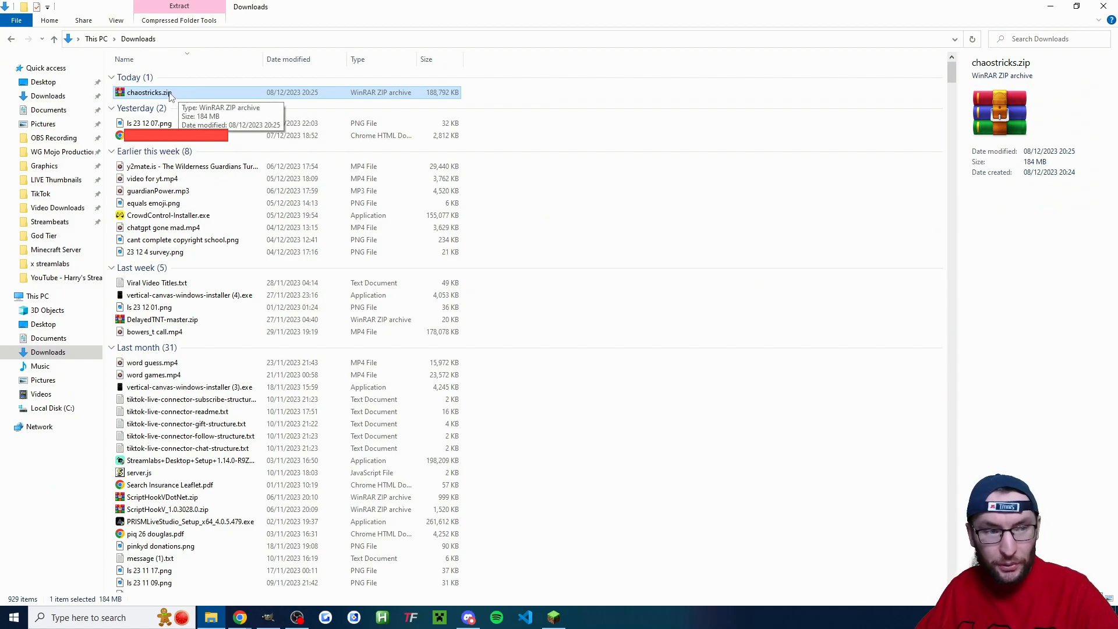
pyautogui.rightClick(147, 93)
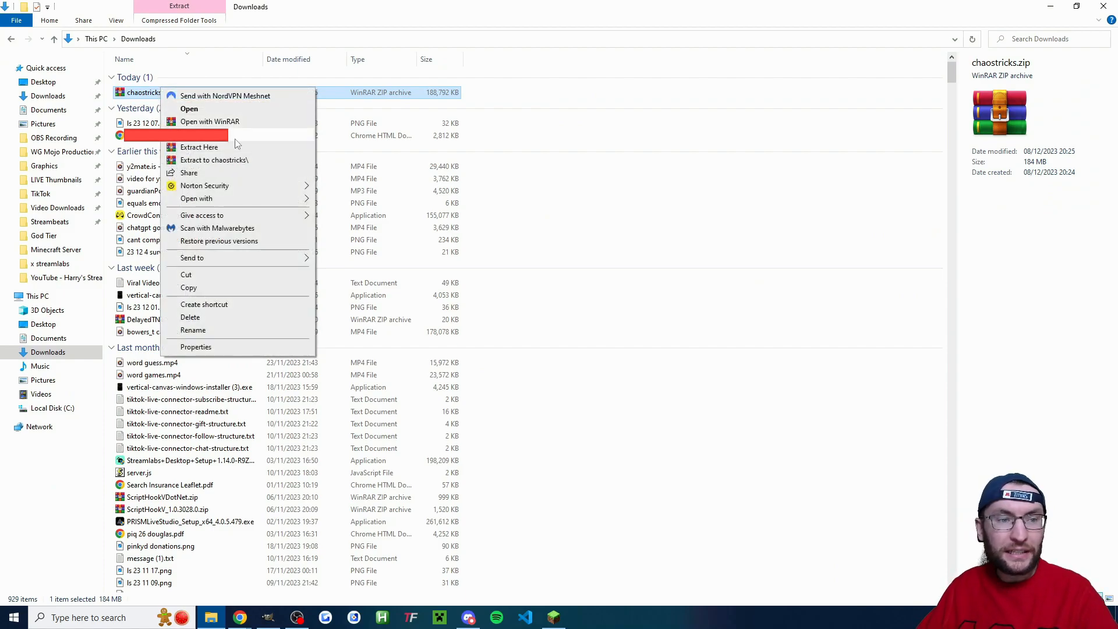
pyautogui.moveTo(243, 143)
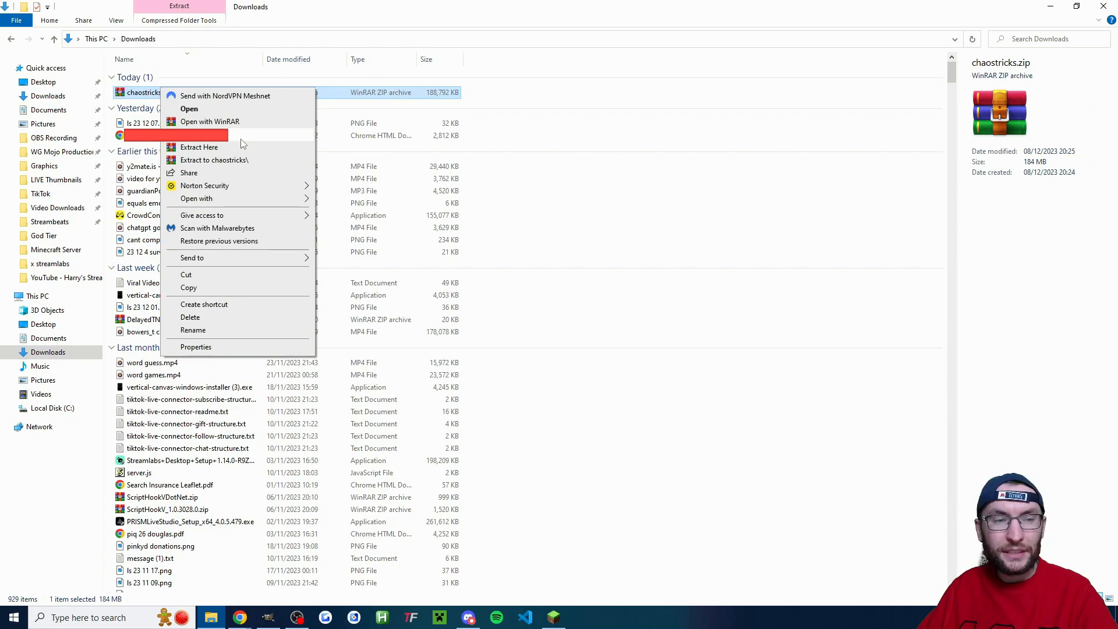
pyautogui.moveTo(248, 142)
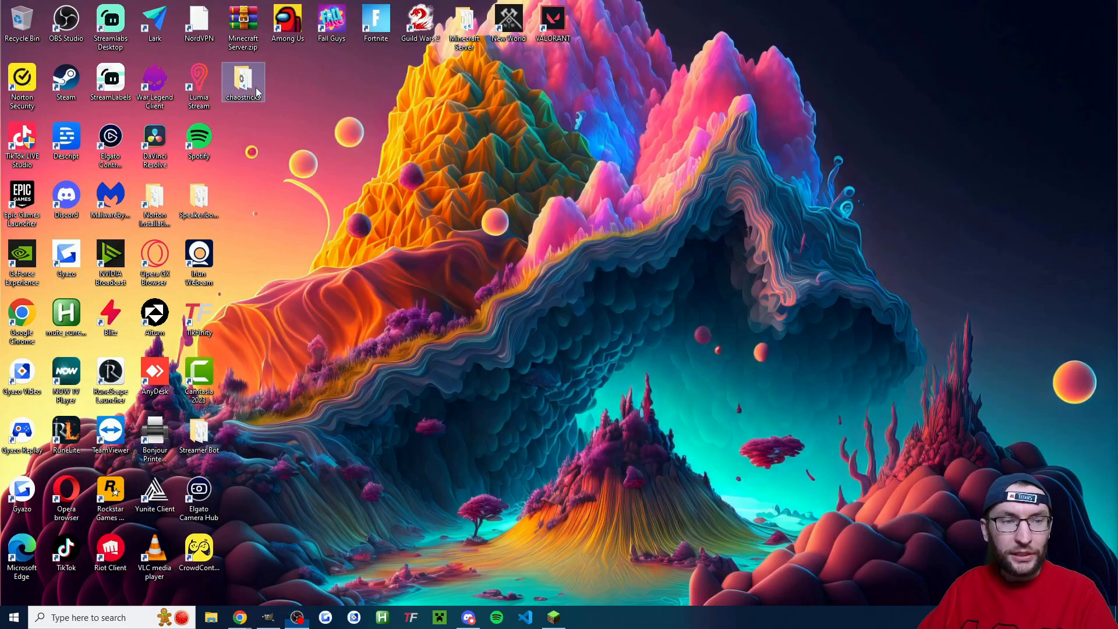
# Step: Run ChaosTricks.exe, dismiss the access error, and restore it in Norton File Insight
pyautogui.doubleClick(243, 82)
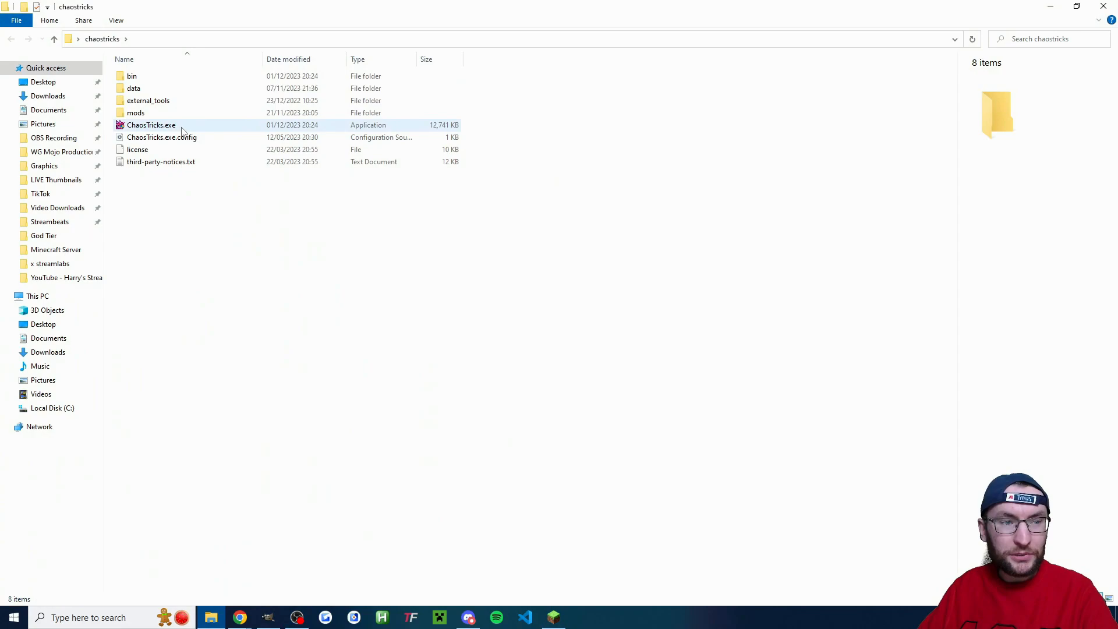
pyautogui.doubleClick(150, 124)
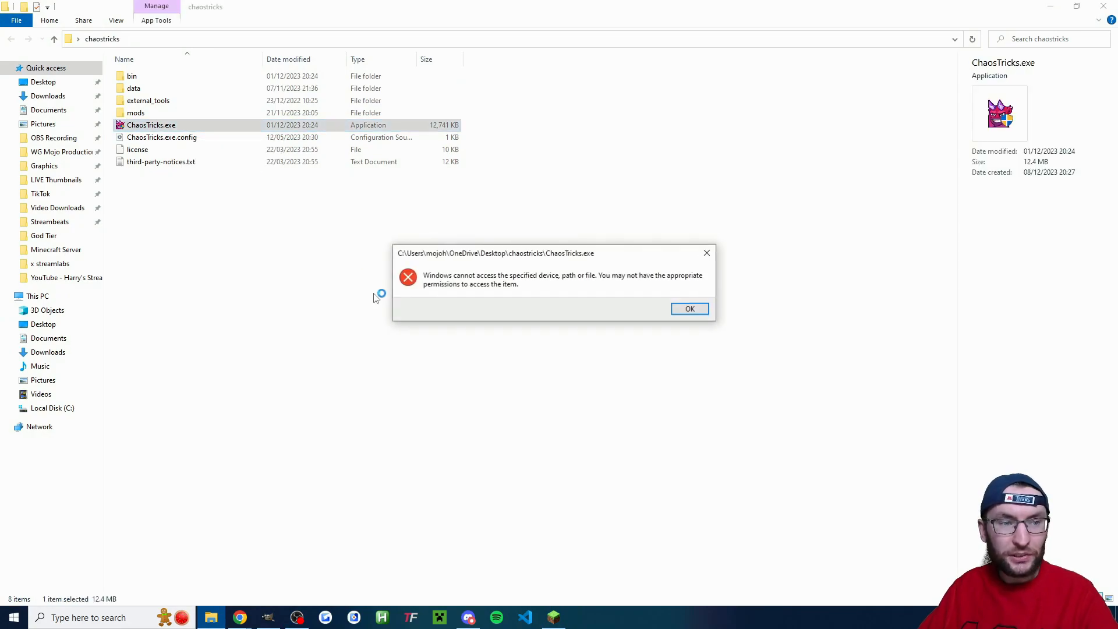
pyautogui.click(689, 308)
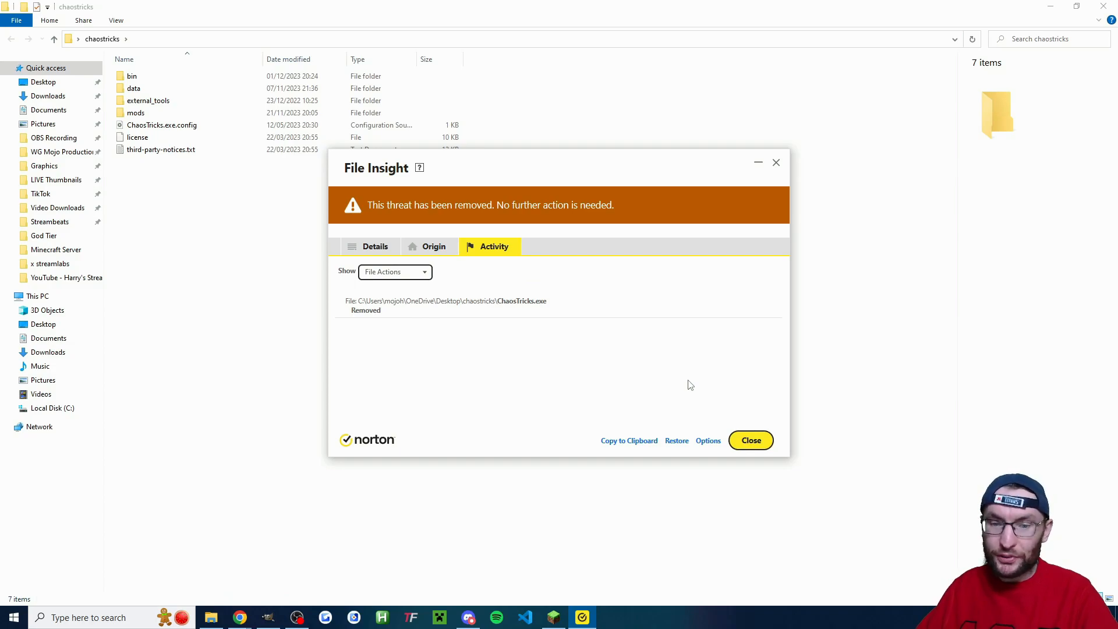
pyautogui.moveTo(680, 387)
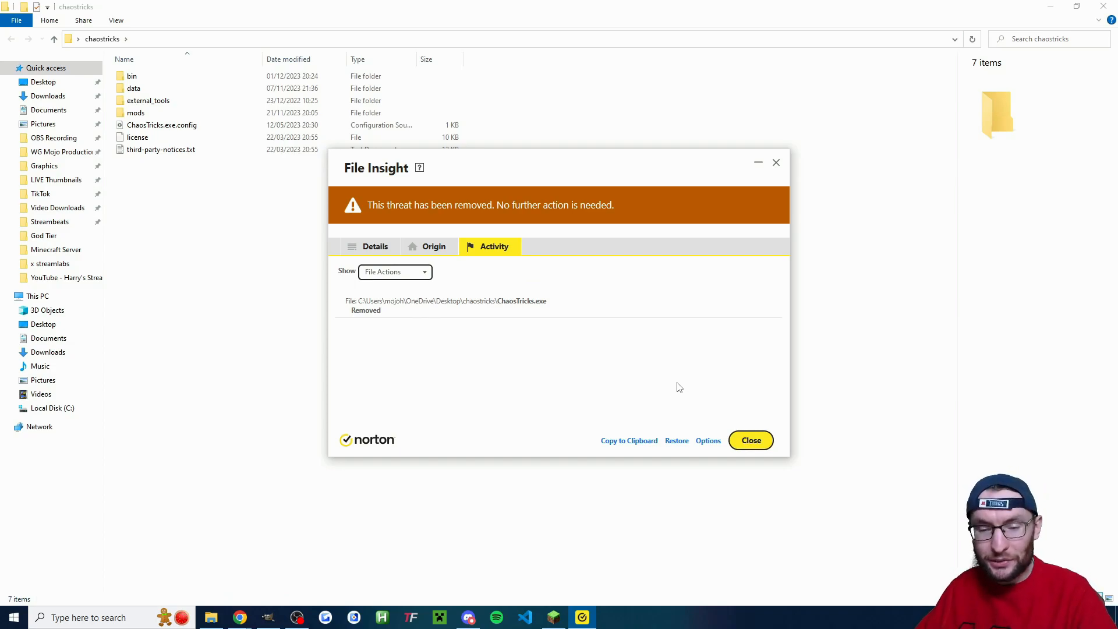
pyautogui.moveTo(676, 440)
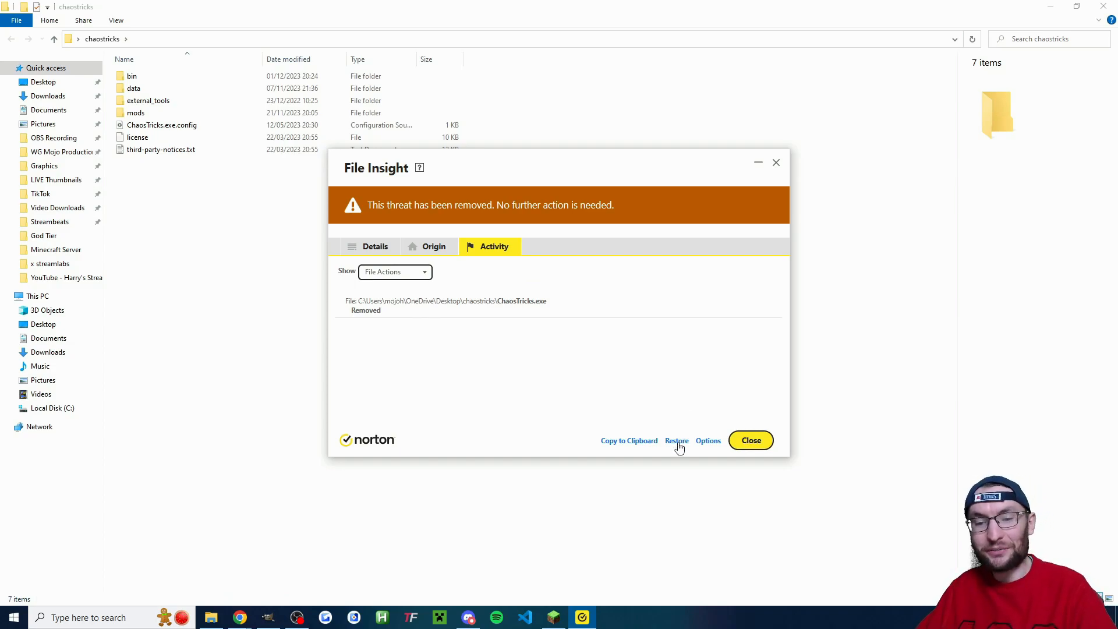
pyautogui.click(675, 440)
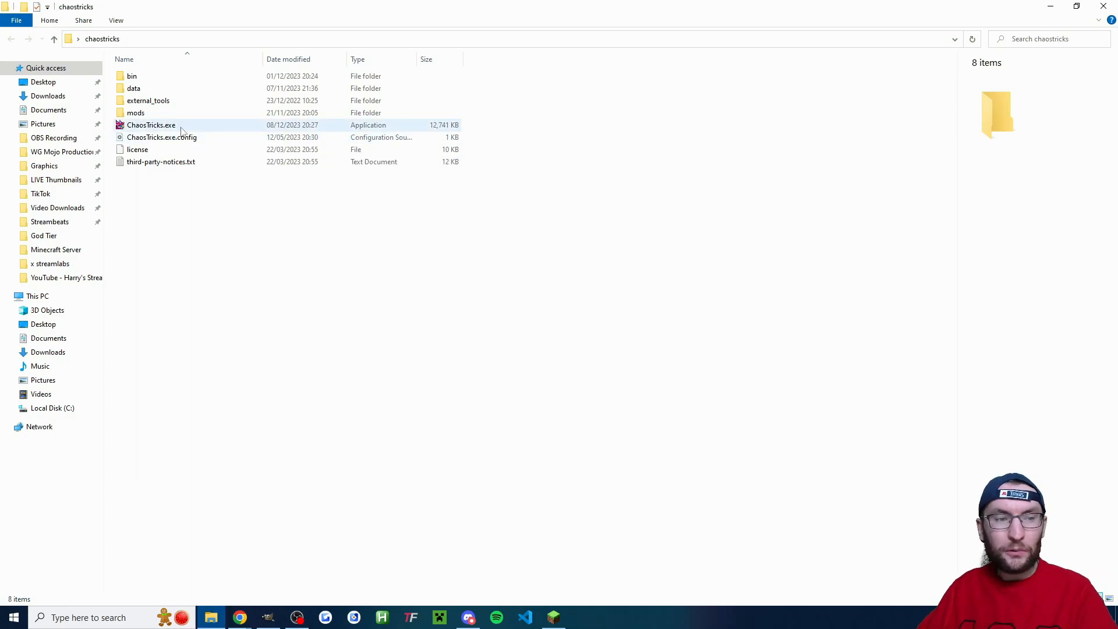
pyautogui.moveTo(191, 128)
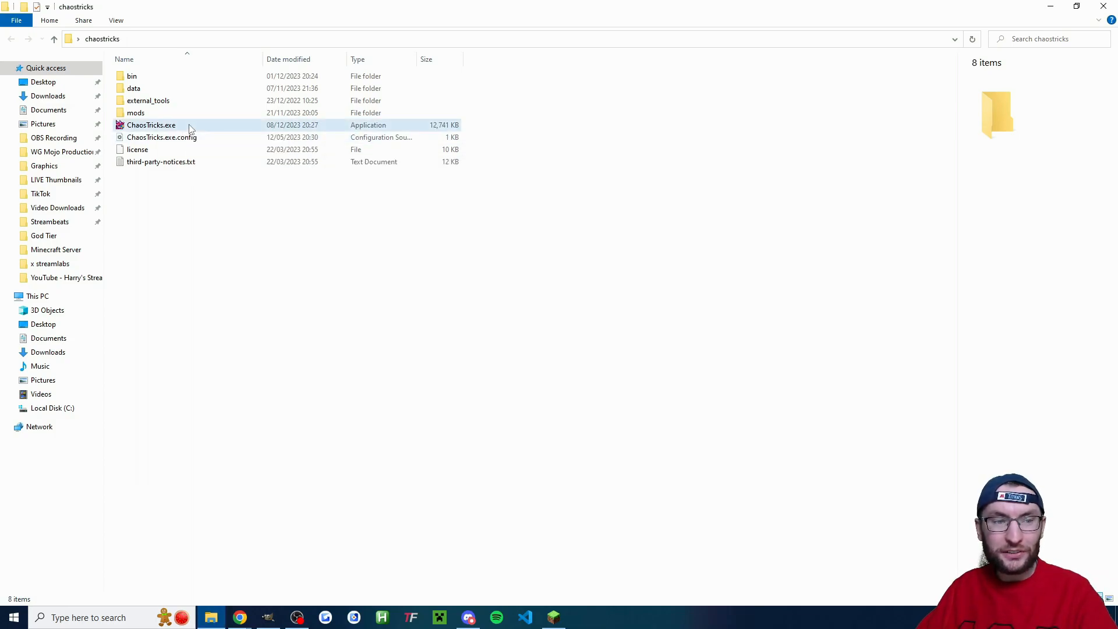
# Step: Launch ChaosTricks.exe and approve Twitch account access for Chaos Tricks
pyautogui.doubleClick(151, 124)
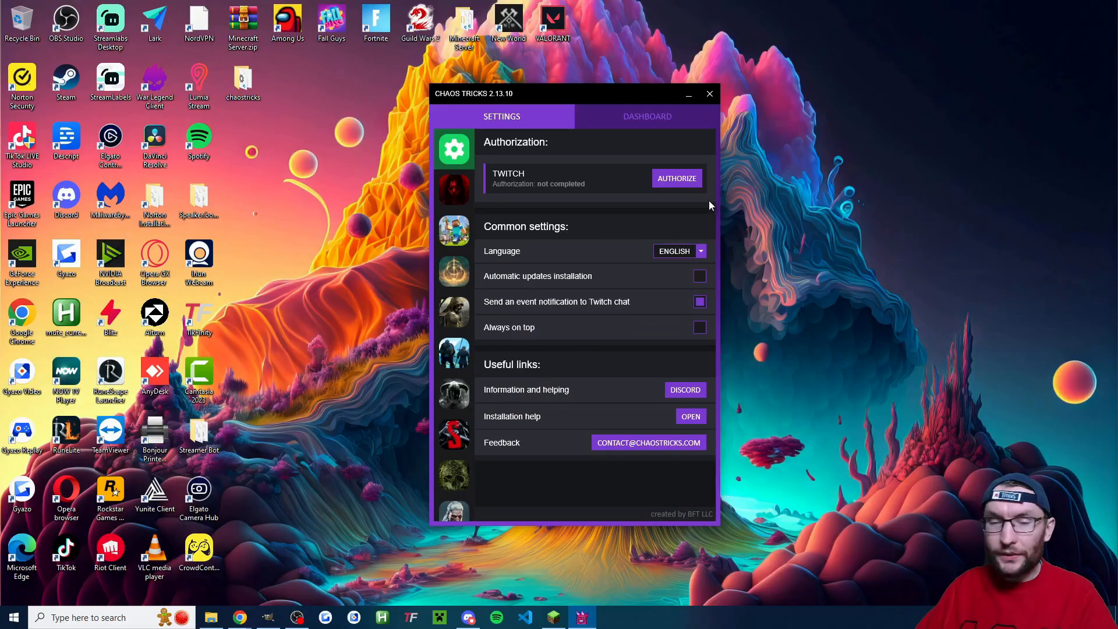
pyautogui.click(676, 178)
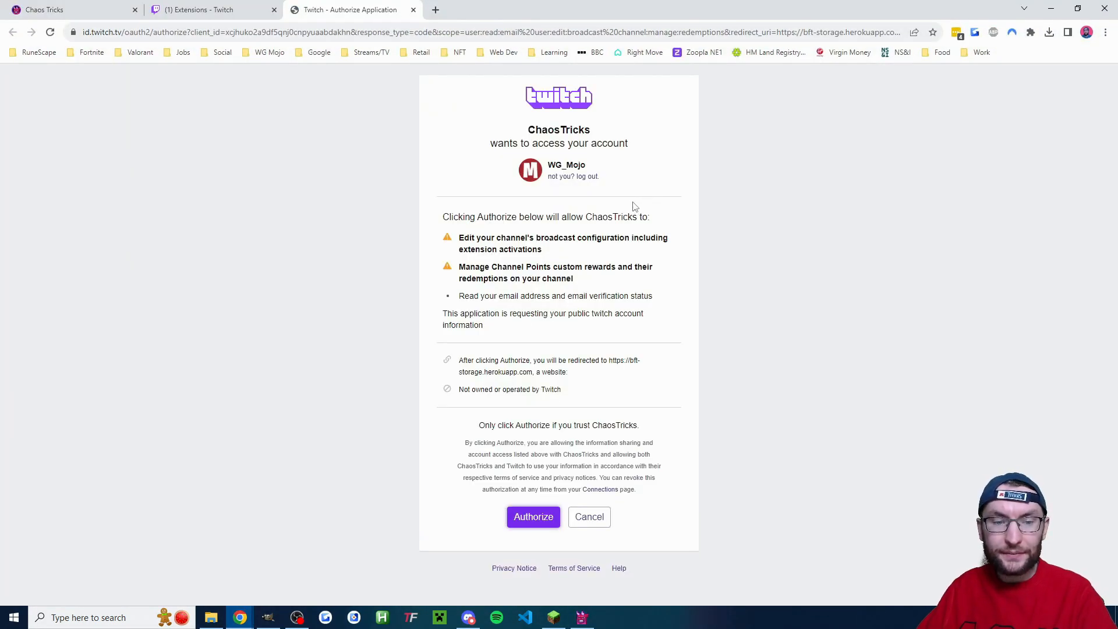
pyautogui.click(533, 516)
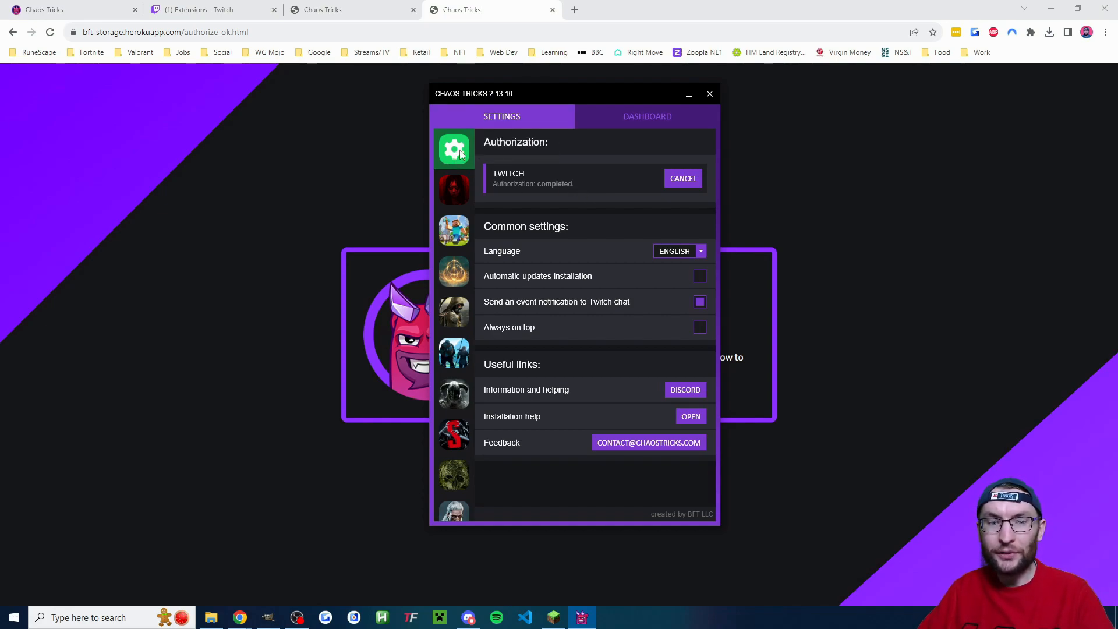
pyautogui.moveTo(682, 178)
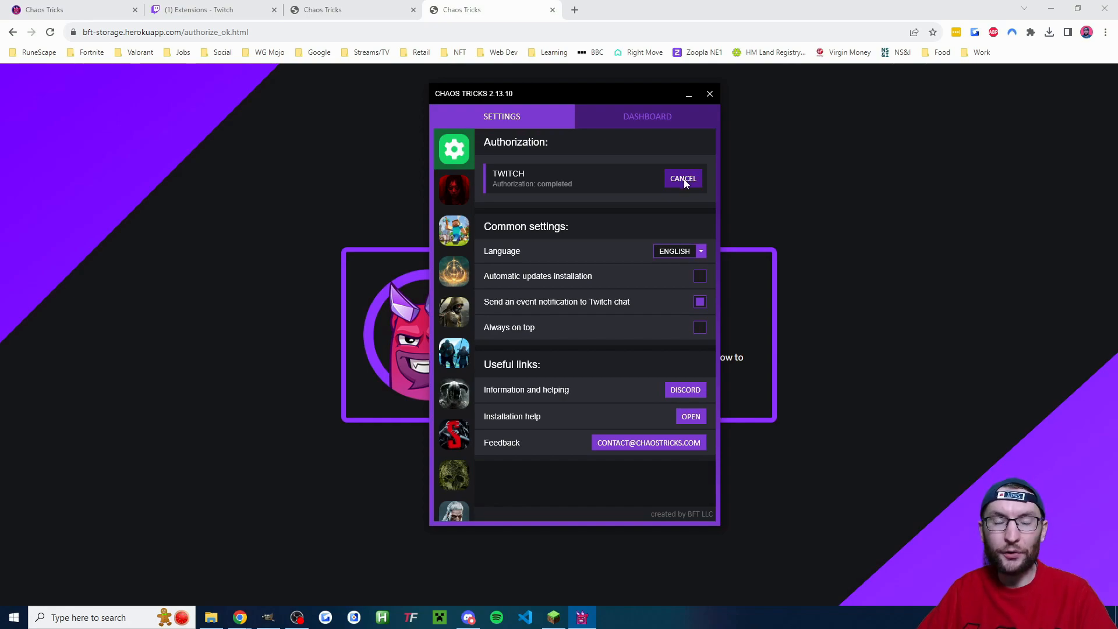
pyautogui.moveTo(557, 195)
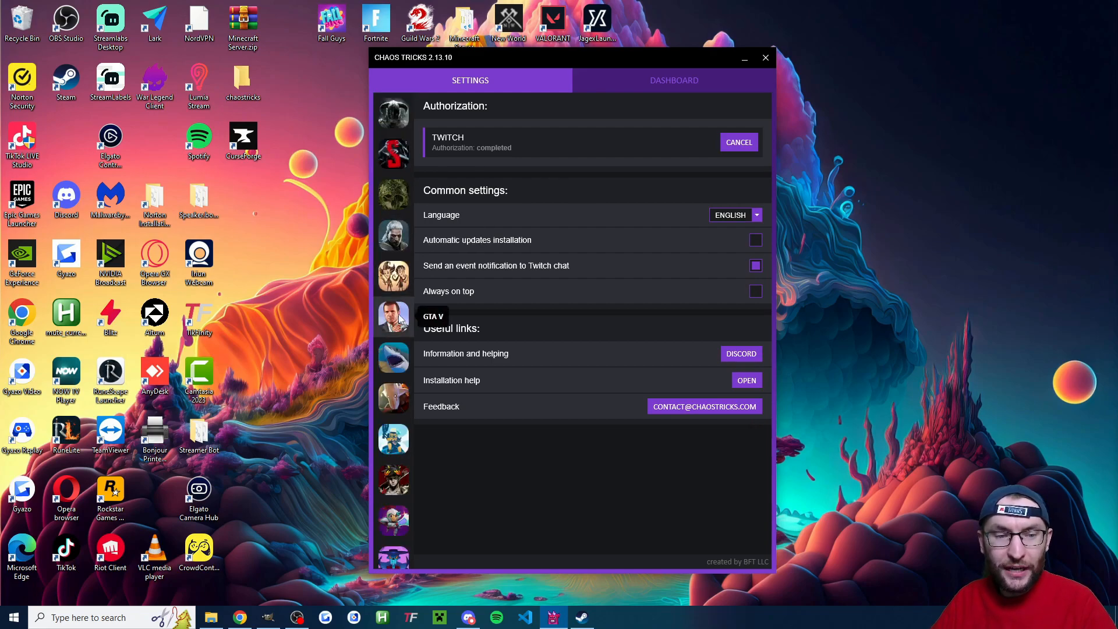
# Step: Open the GTA V integration page in Chaos Tricks
pyautogui.click(393, 316)
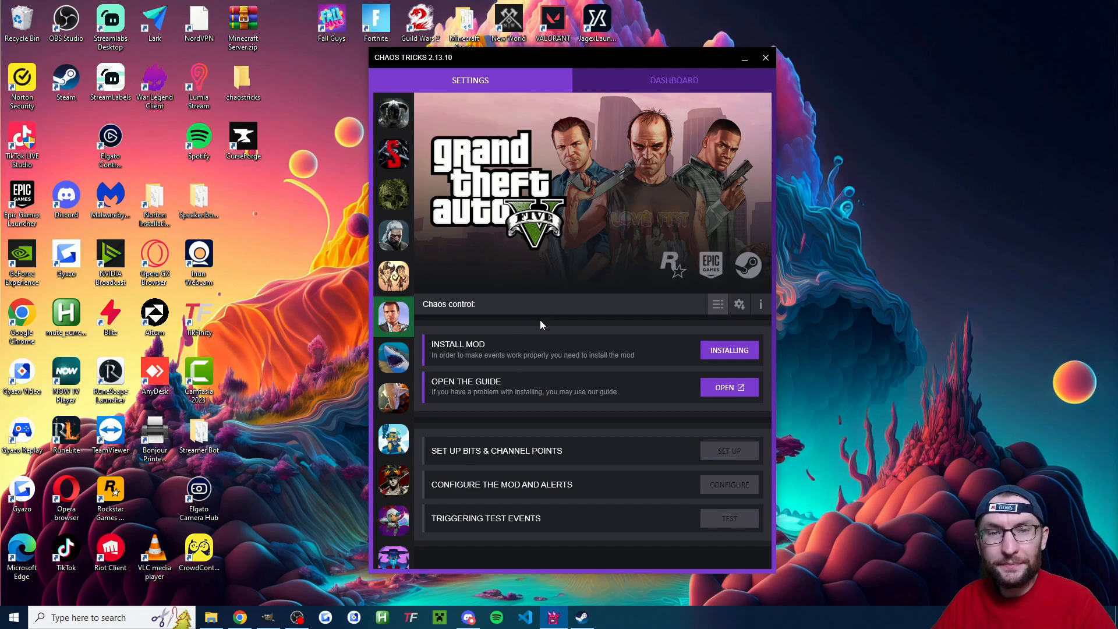
pyautogui.moveTo(643, 333)
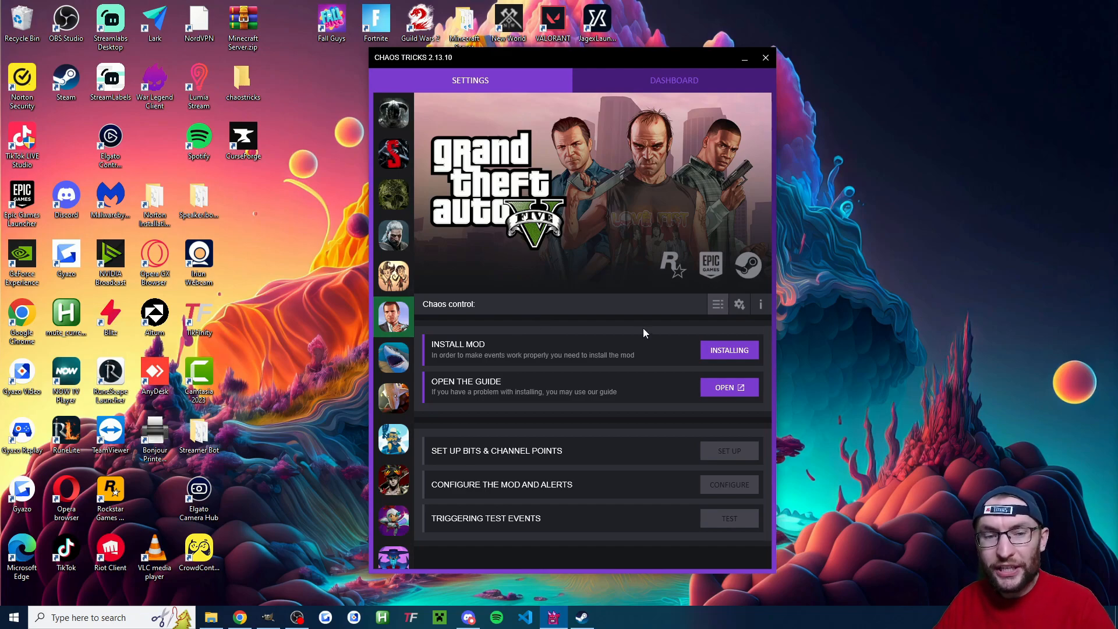
pyautogui.moveTo(686, 354)
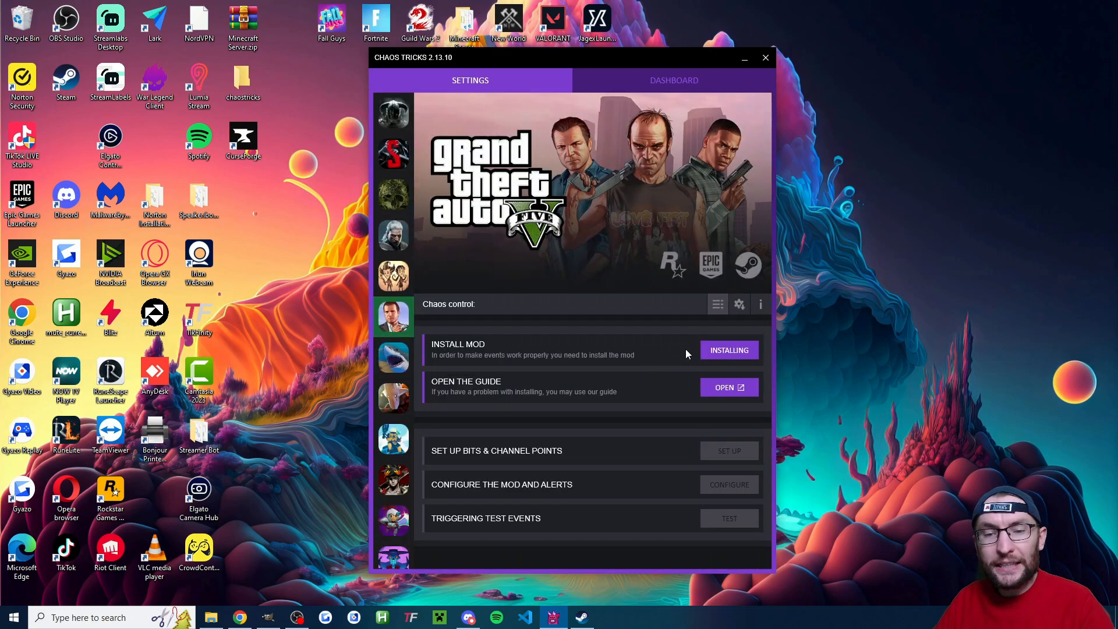
pyautogui.moveTo(760, 304)
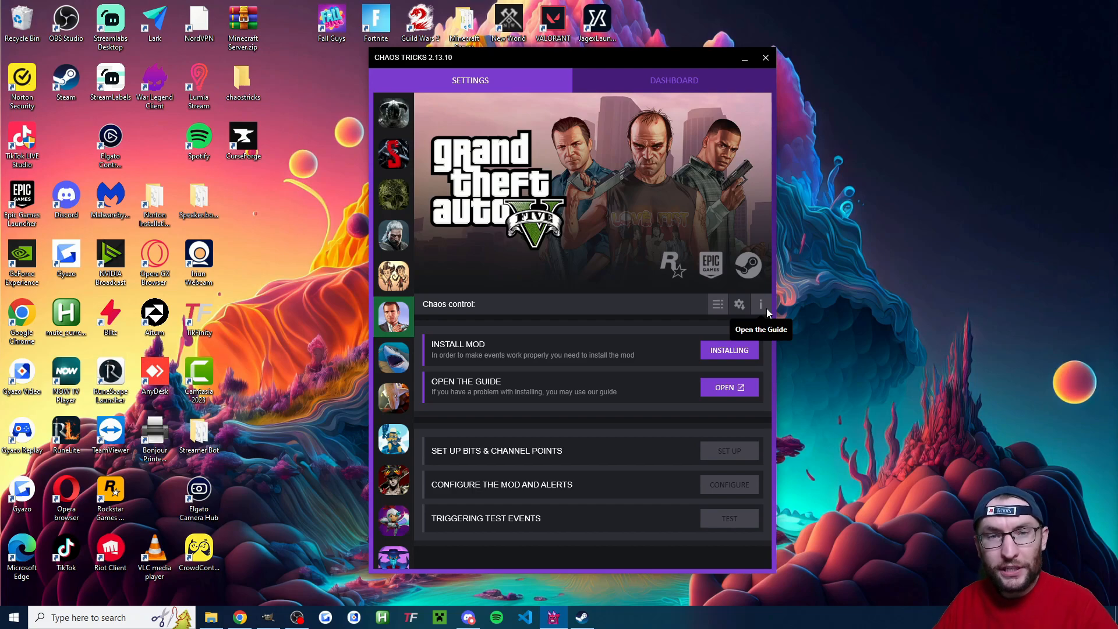
pyautogui.moveTo(739, 305)
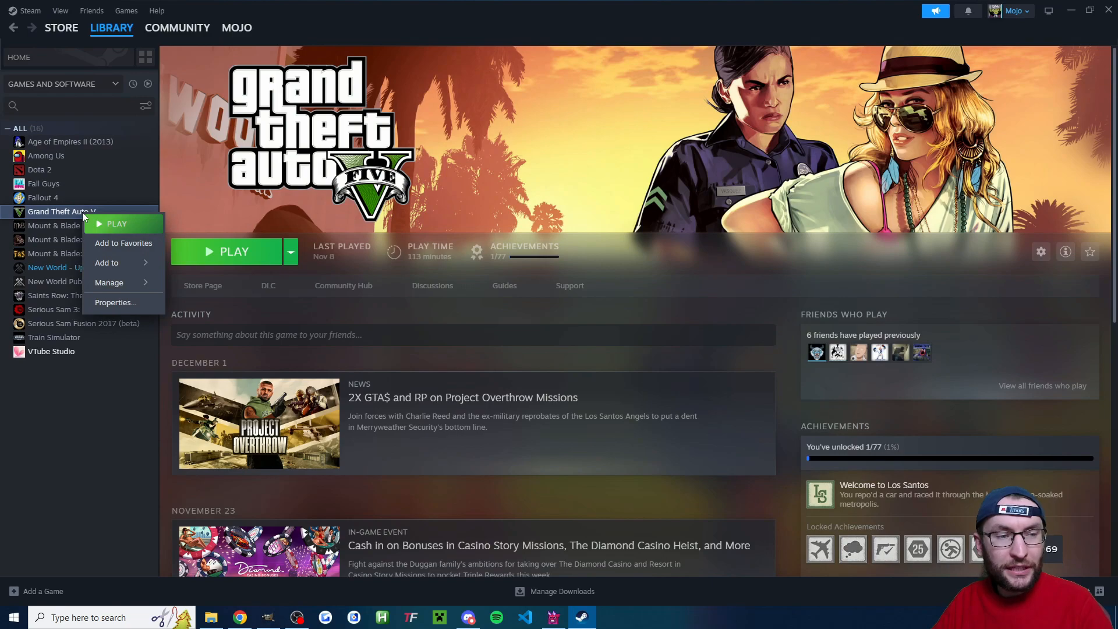
# Step: Browse Grand Theft Auto V's local files from Steam and open GTA5.exe's folder
pyautogui.click(109, 282)
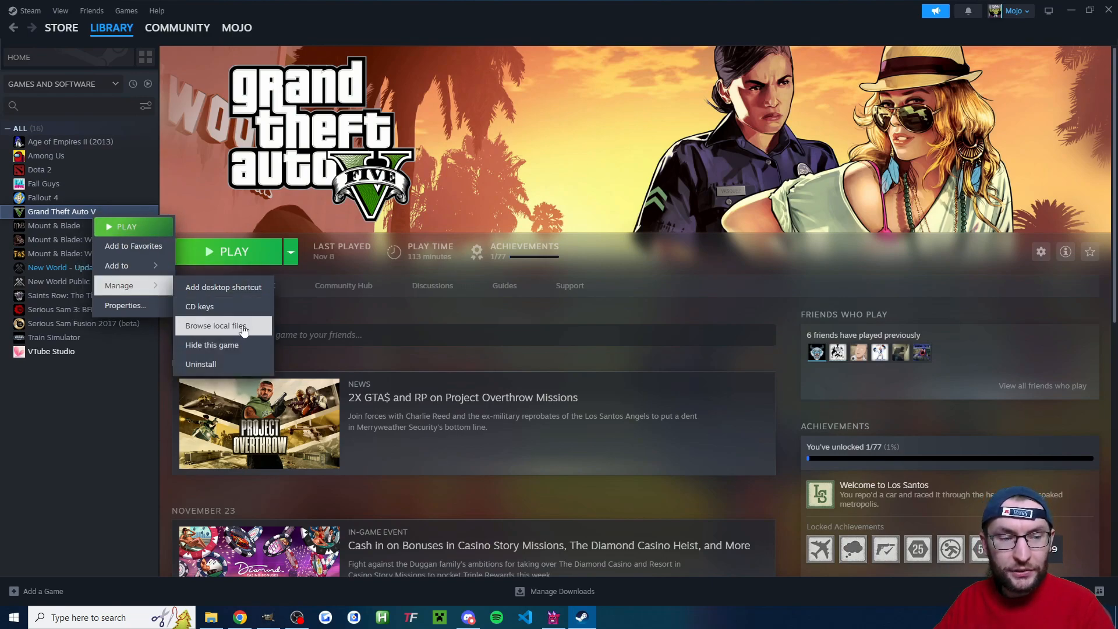
pyautogui.click(216, 325)
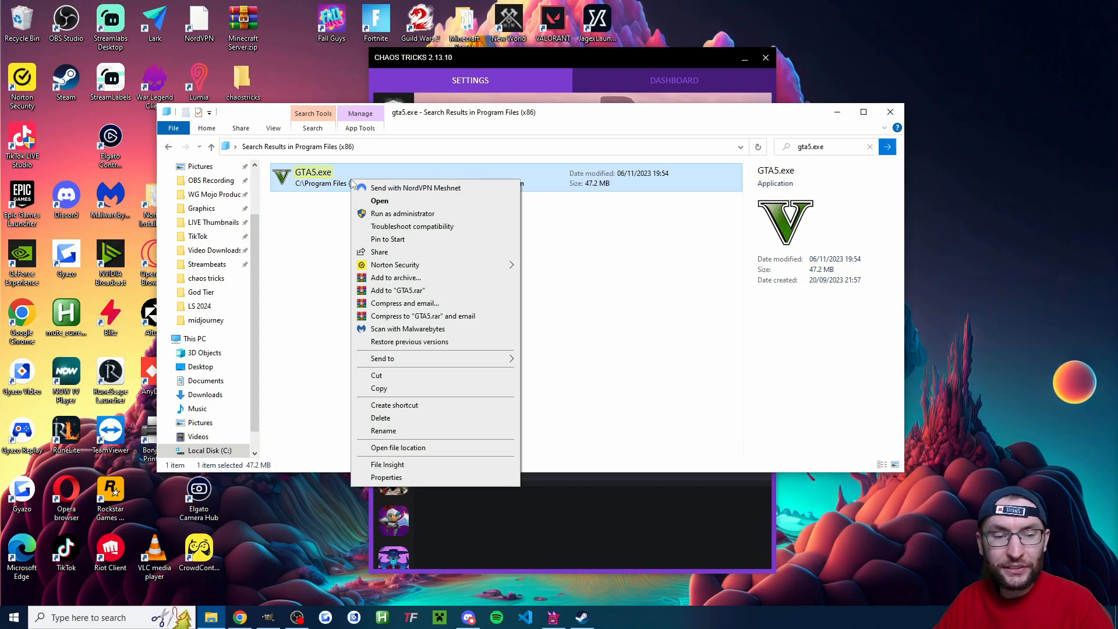
pyautogui.click(397, 447)
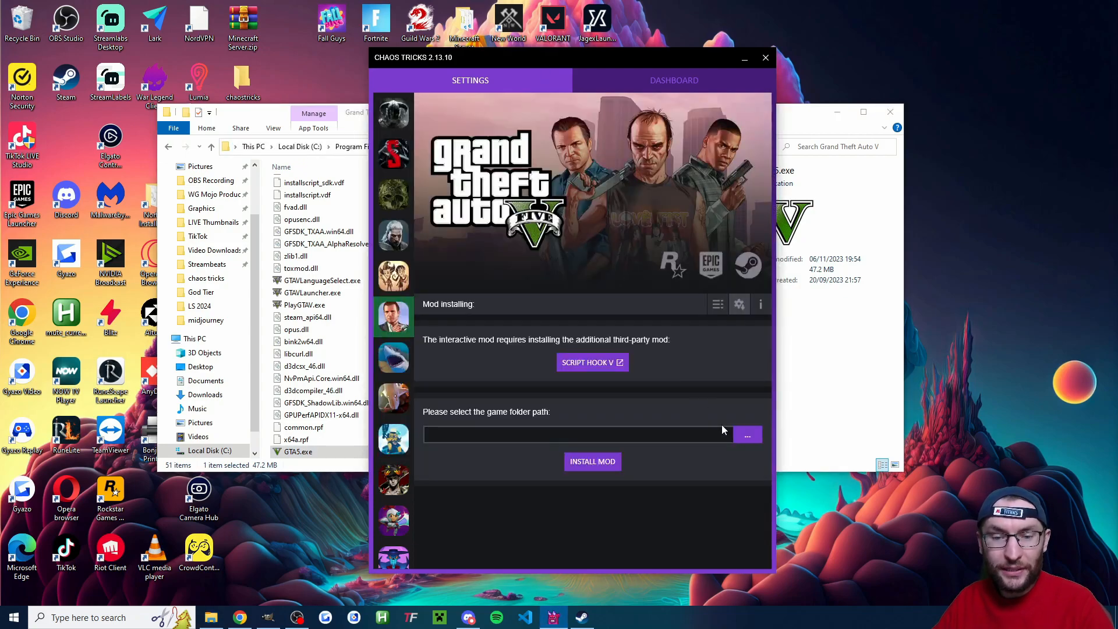
# Step: Browse to the Grand Theft Auto V folder as the Chaos Tricks game path
pyautogui.click(747, 434)
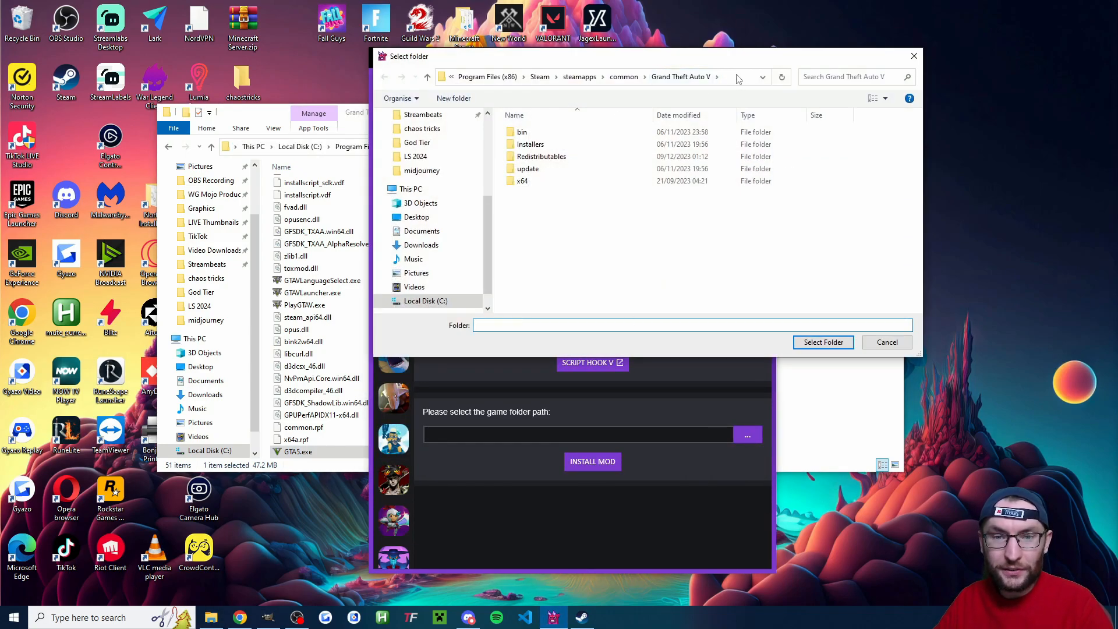
pyautogui.click(606, 76)
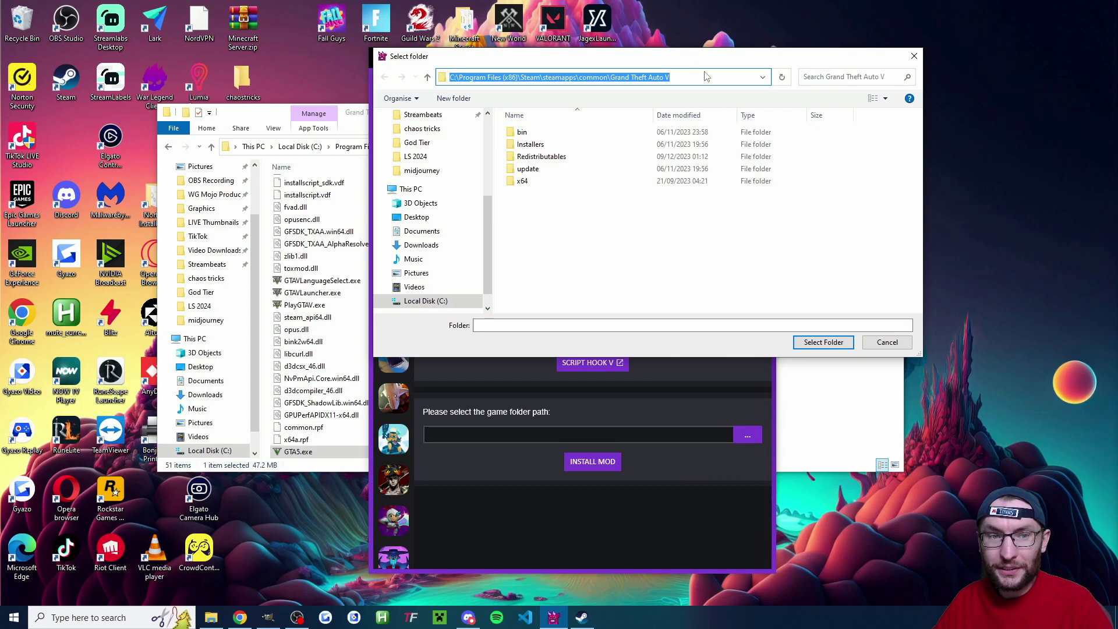
pyautogui.click(705, 76)
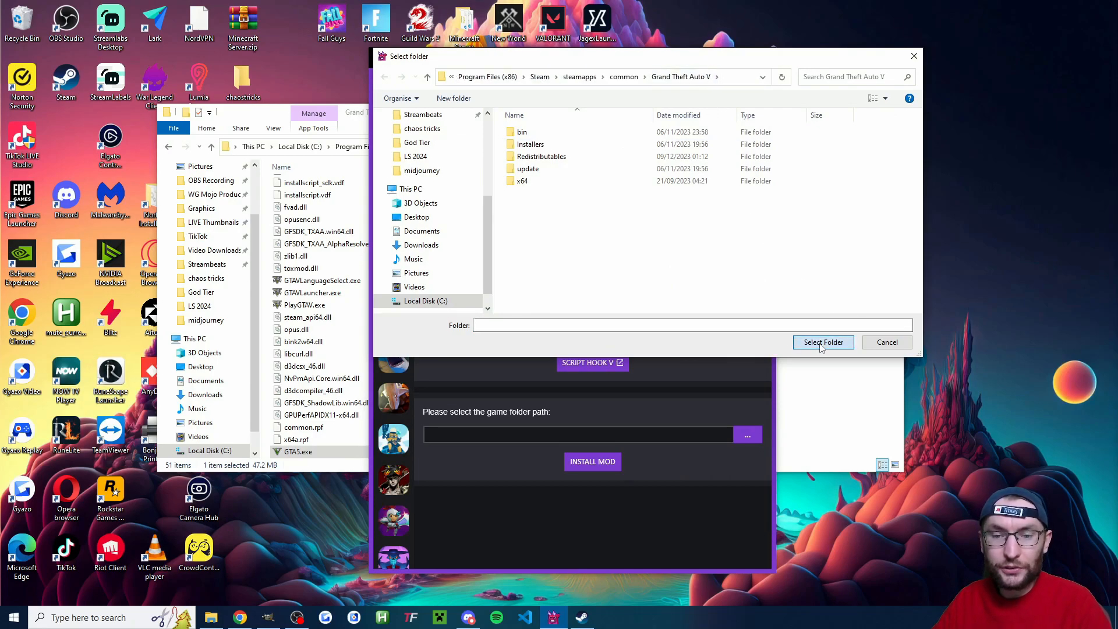
pyautogui.click(823, 341)
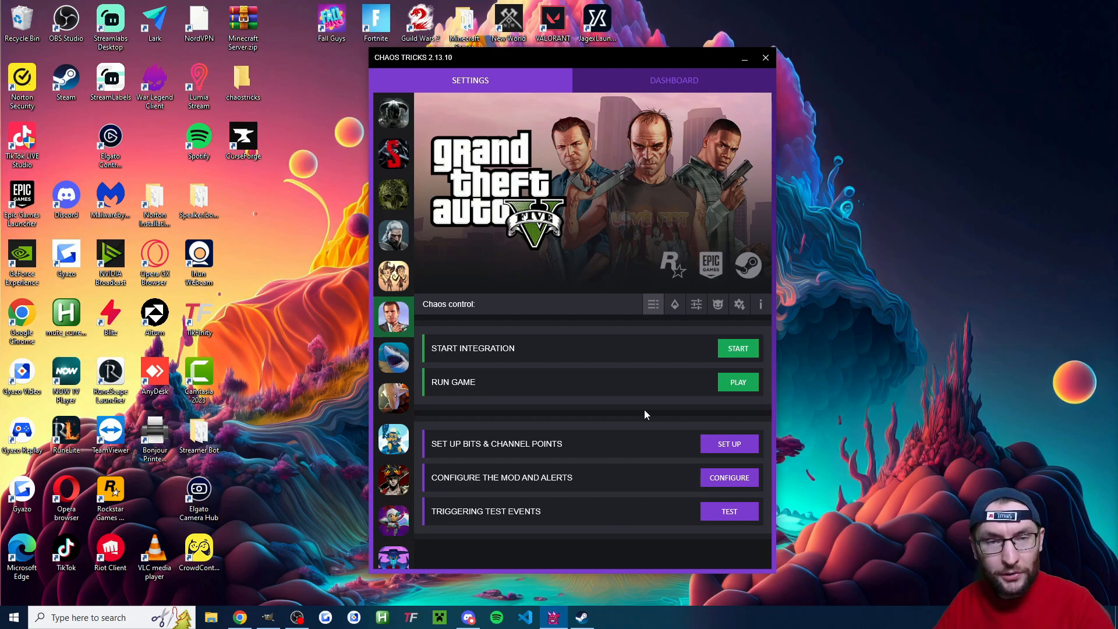
pyautogui.moveTo(761, 304)
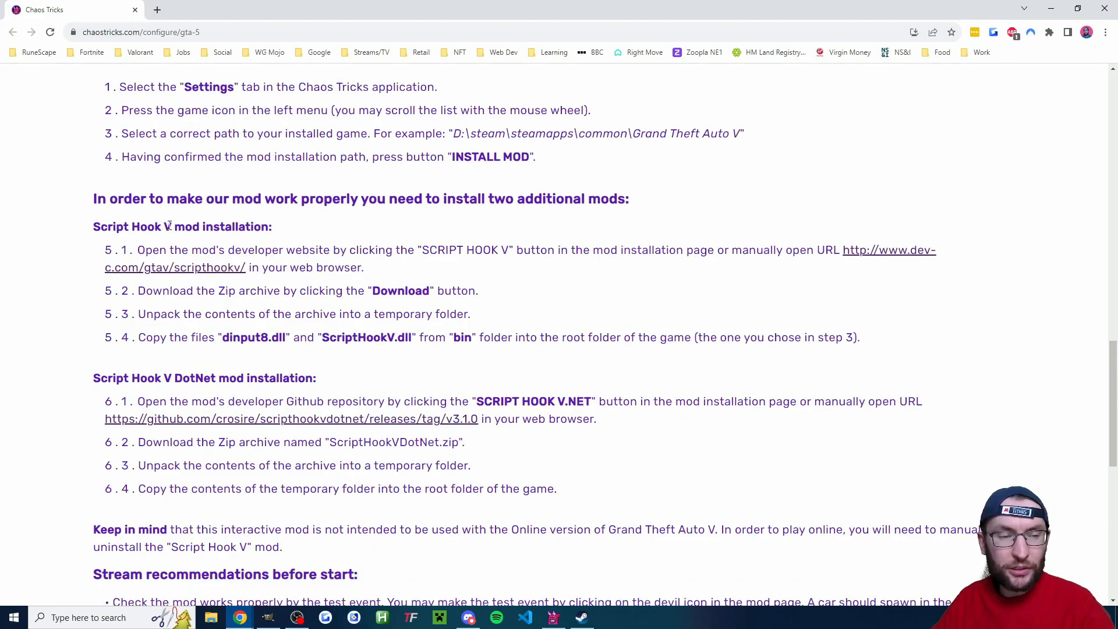
# Step: Follow the guide's step 5.1 link to the dev-c.com Script Hook V site
pyautogui.scroll(3)
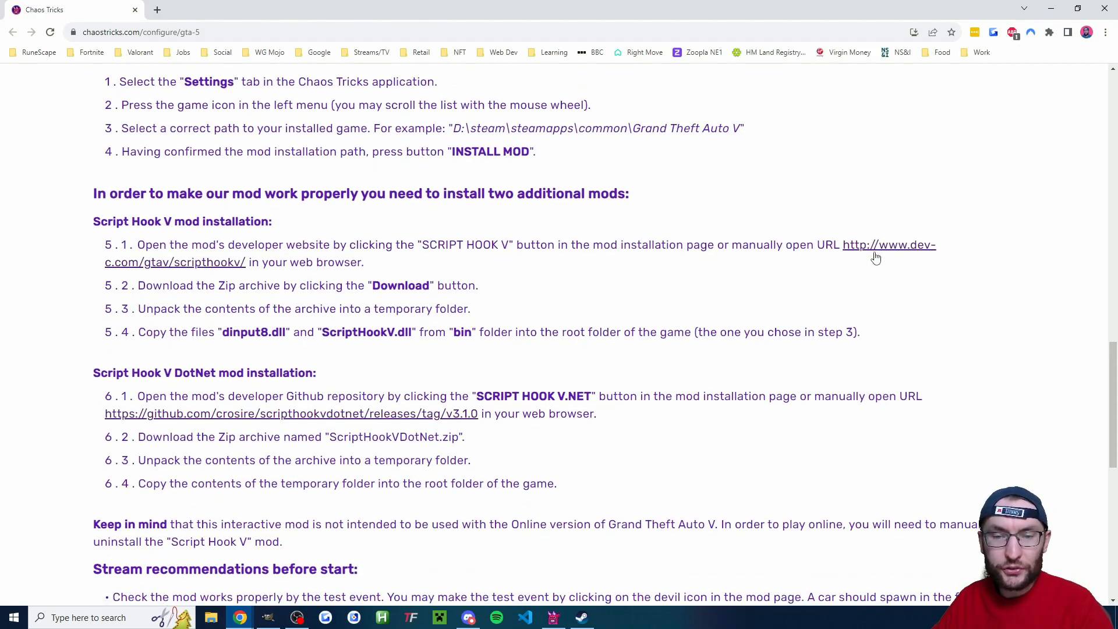
pyautogui.click(888, 245)
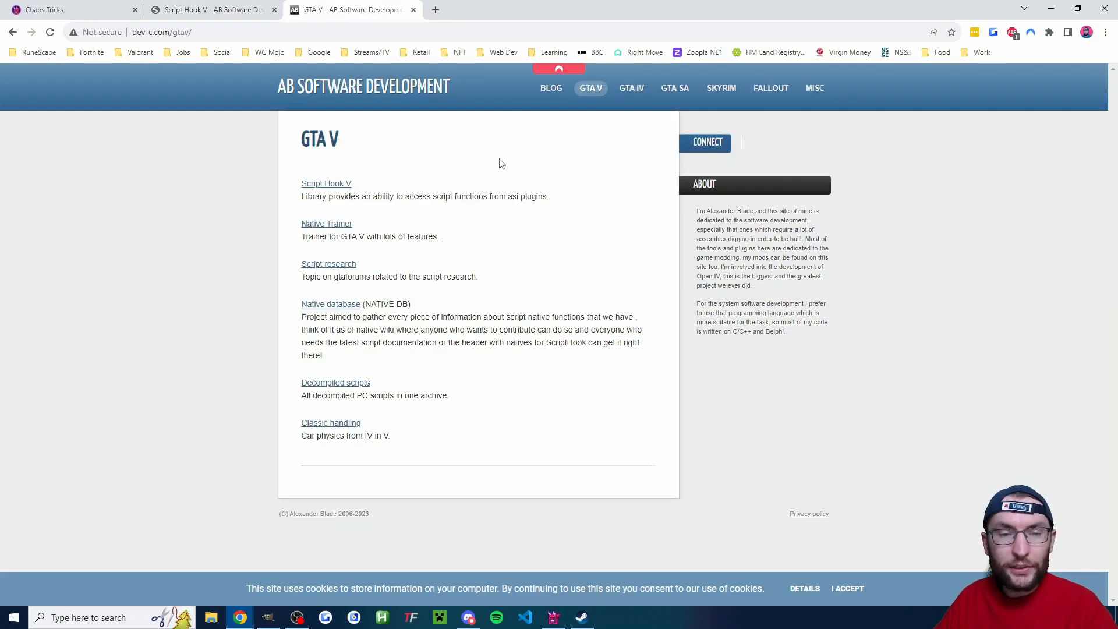
pyautogui.moveTo(590, 88)
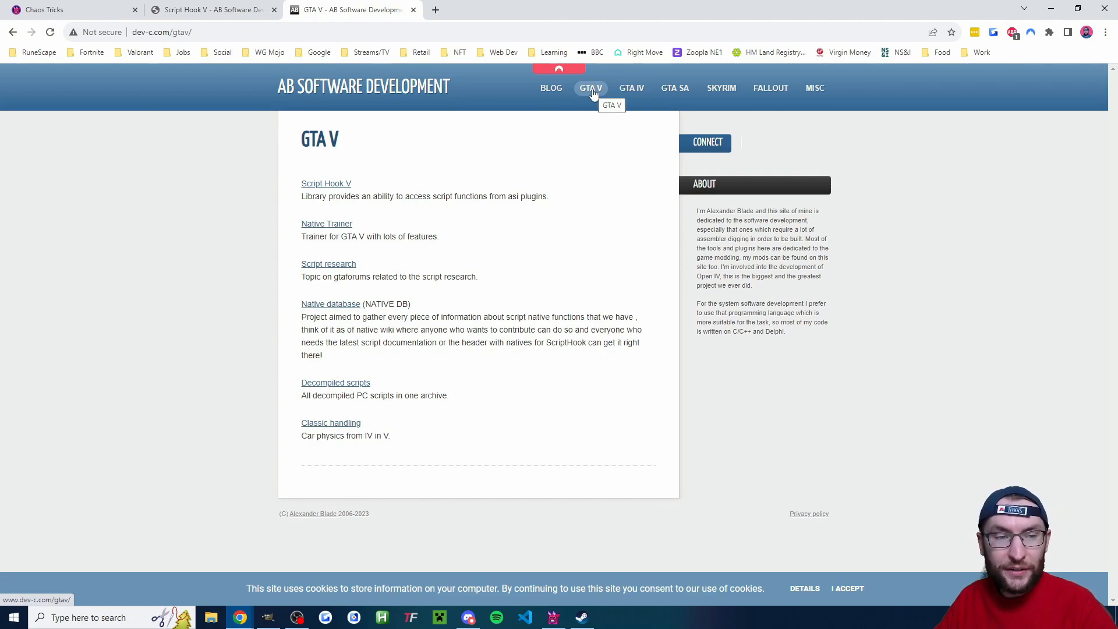
pyautogui.moveTo(326, 187)
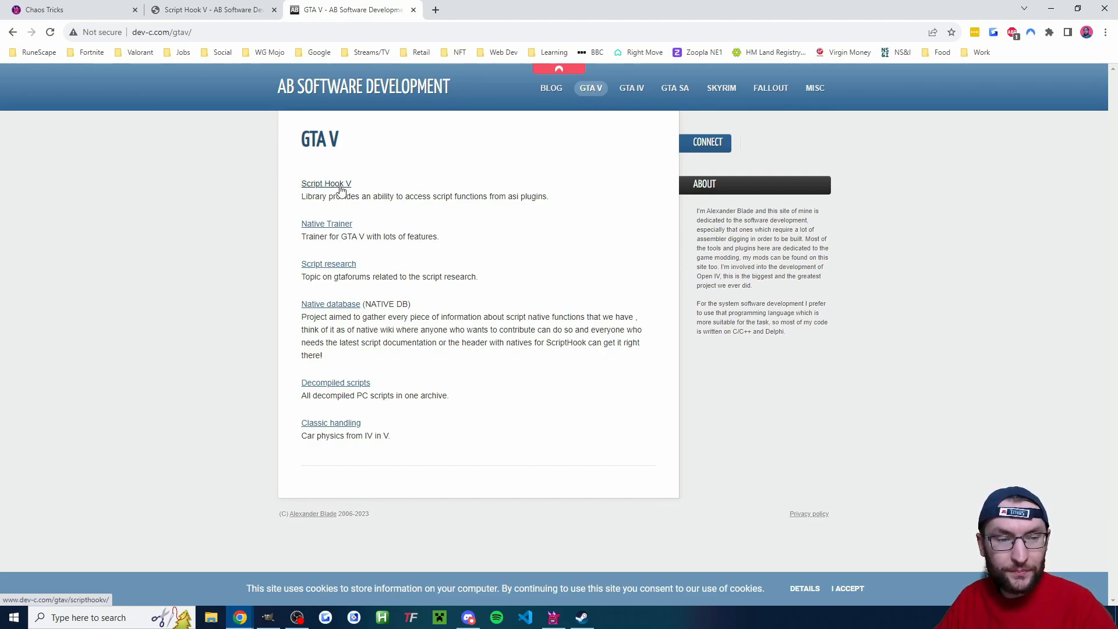
# Step: Download the Script Hook V zip into the Grand Theft Auto V folder
pyautogui.click(326, 183)
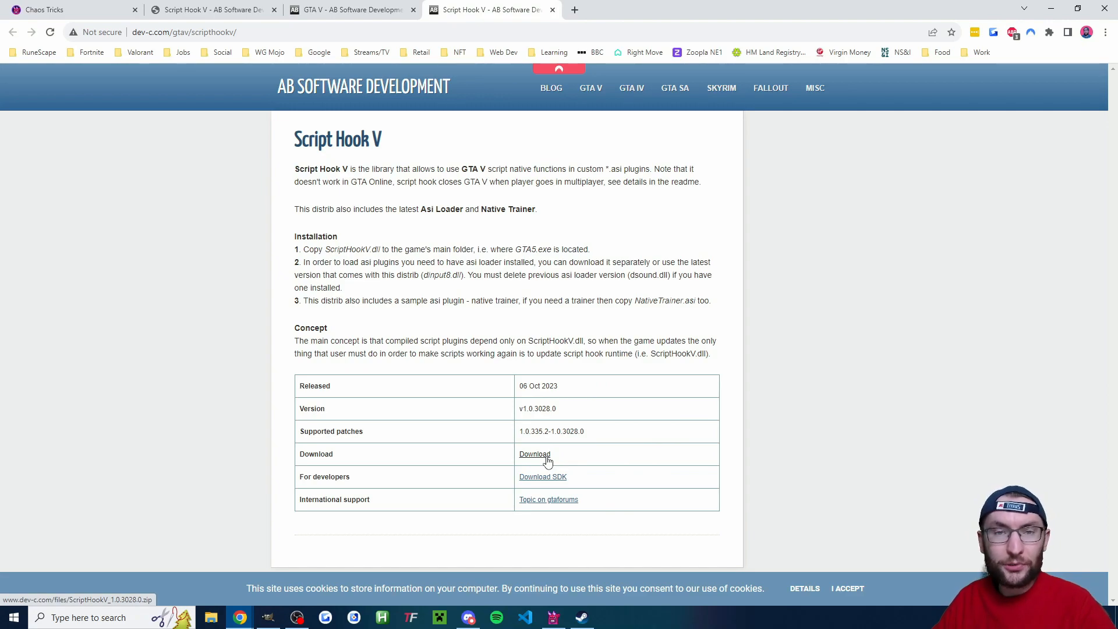
pyautogui.click(534, 454)
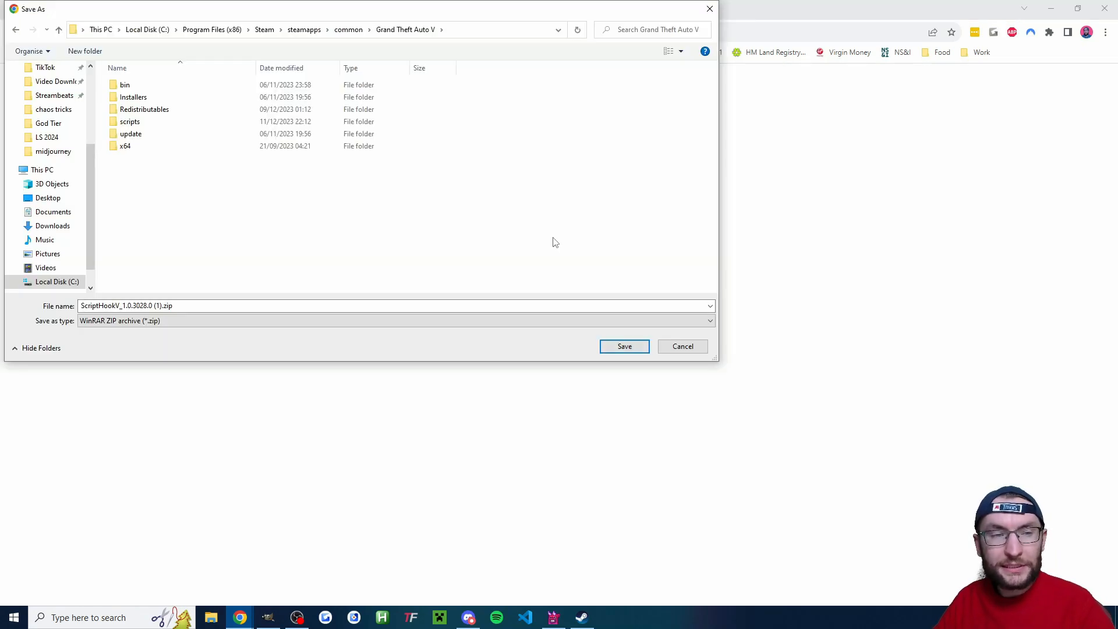
pyautogui.moveTo(599, 238)
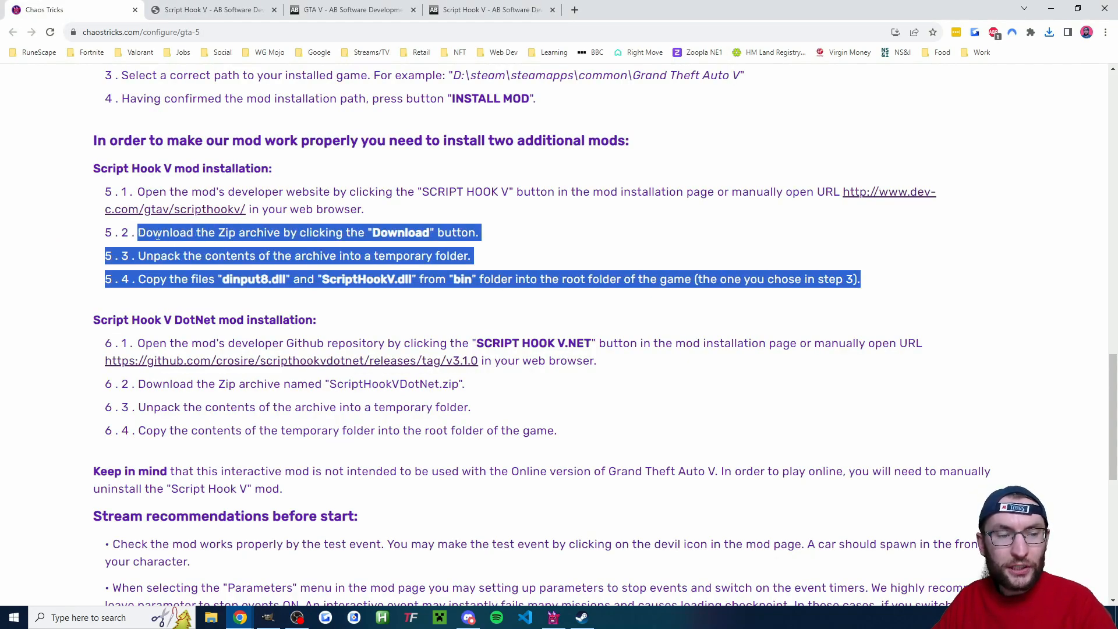
# Step: Download ScriptHookVDotNet.zip from the v3.6.0 GitHub release into the Grand Theft Auto V folder
pyautogui.click(448, 364)
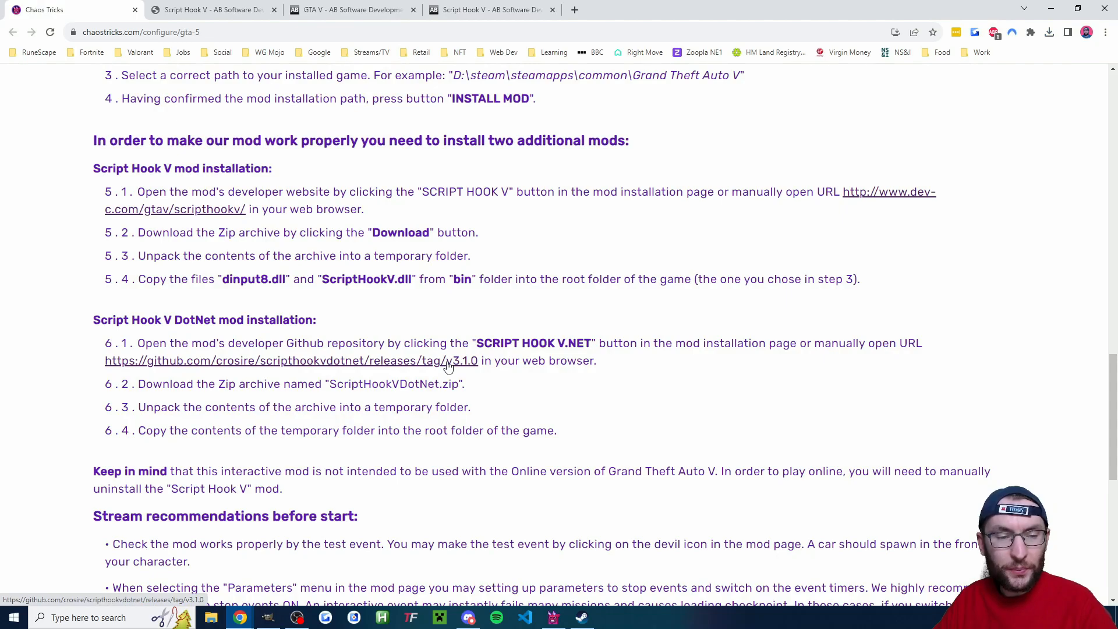
pyautogui.click(290, 360)
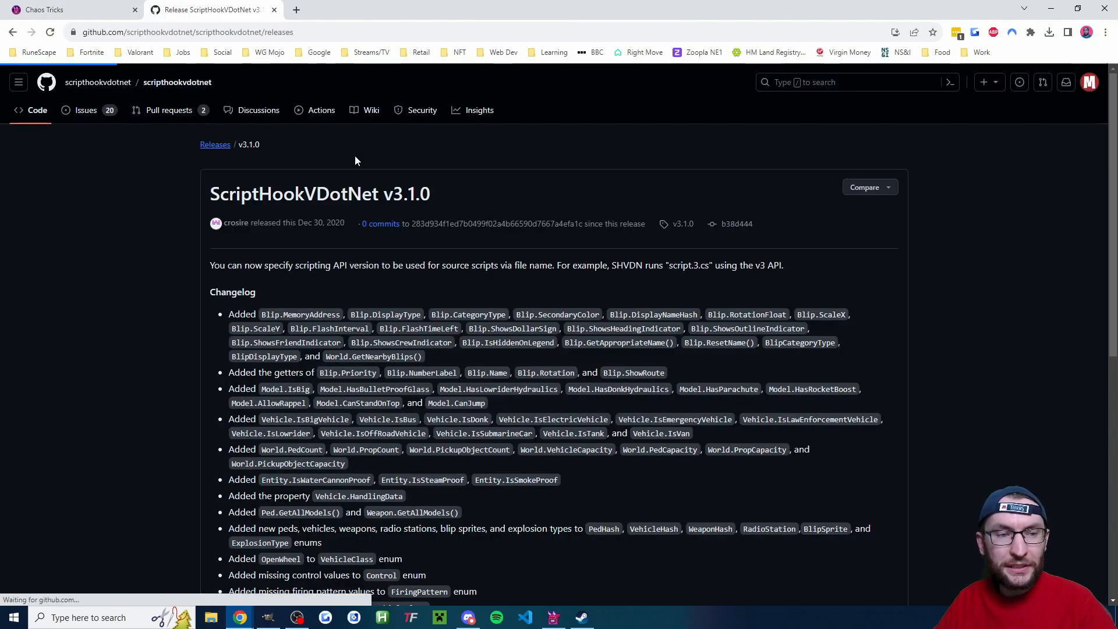
pyautogui.click(215, 143)
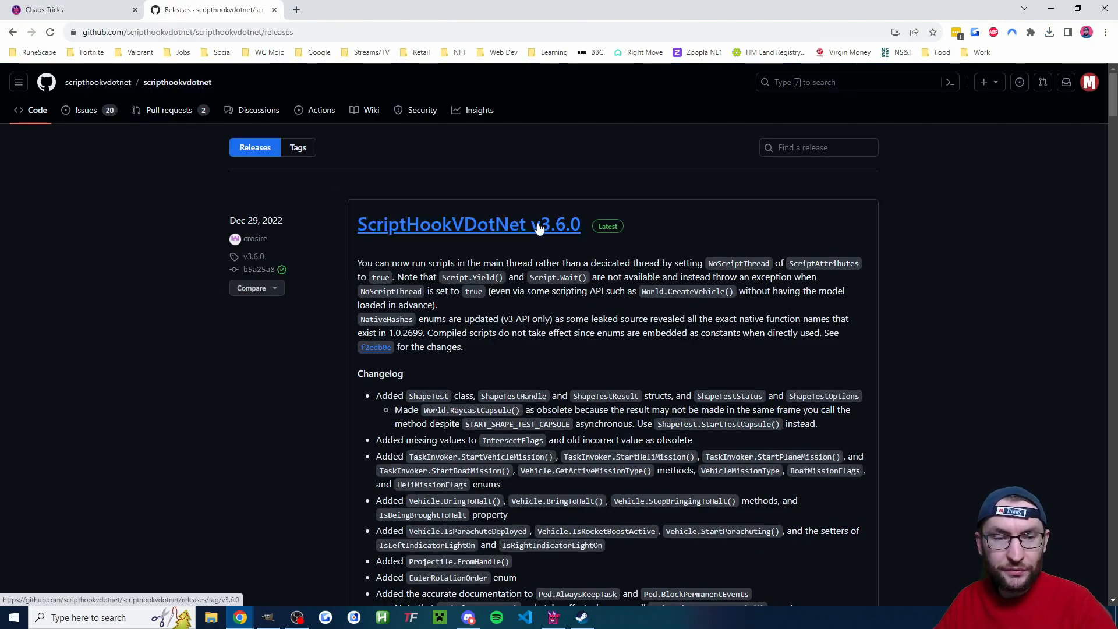
pyautogui.scroll(-3)
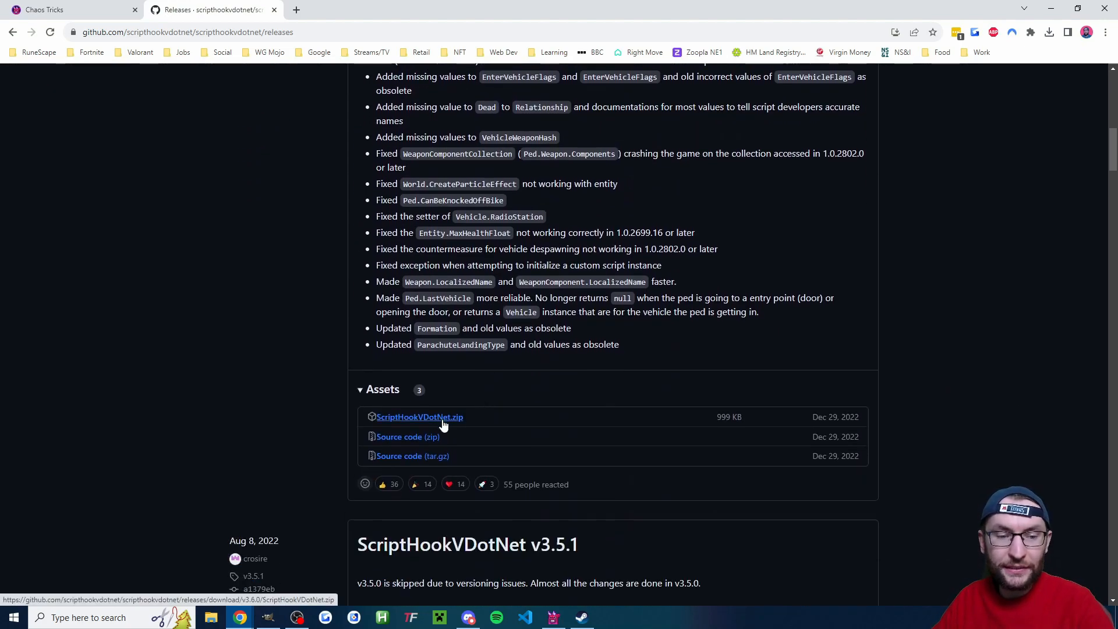
pyautogui.moveTo(460, 426)
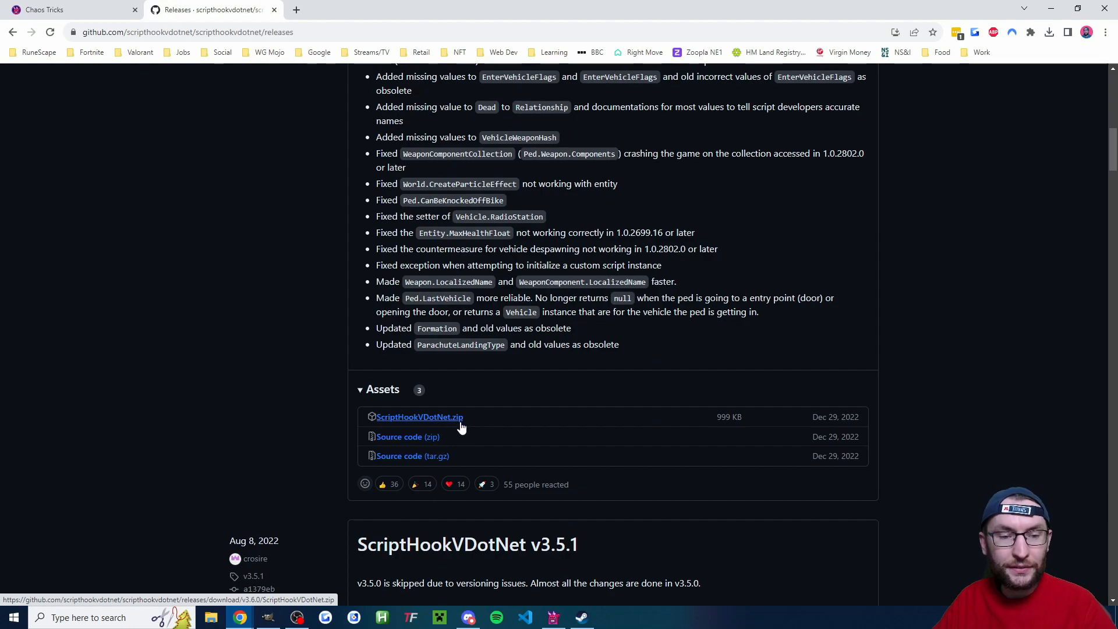
pyautogui.click(419, 416)
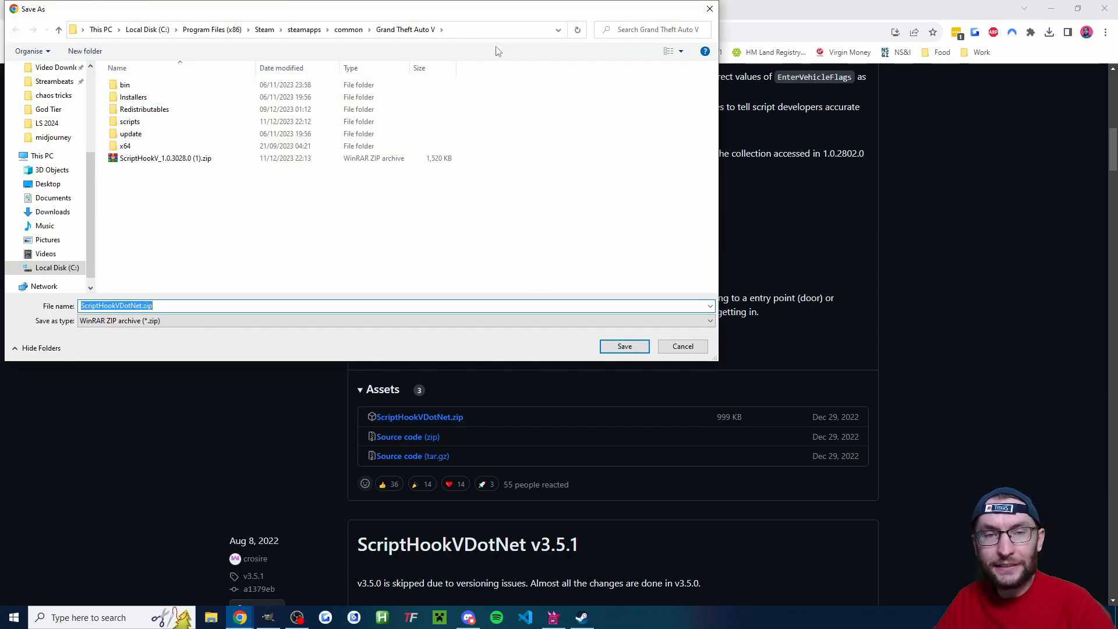
pyautogui.moveTo(610, 272)
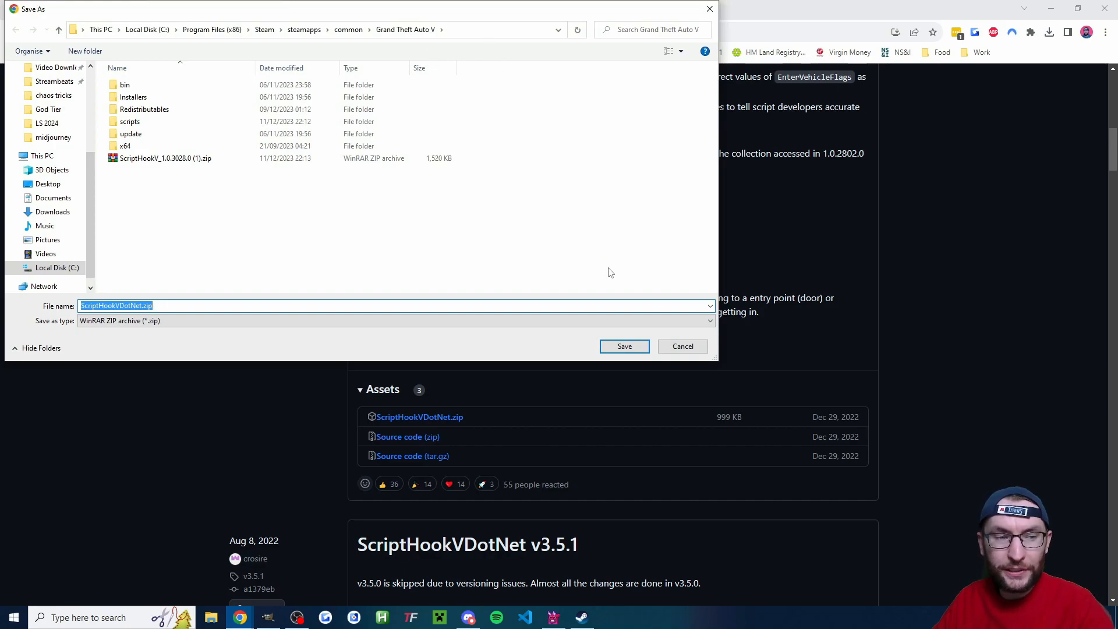
pyautogui.click(623, 346)
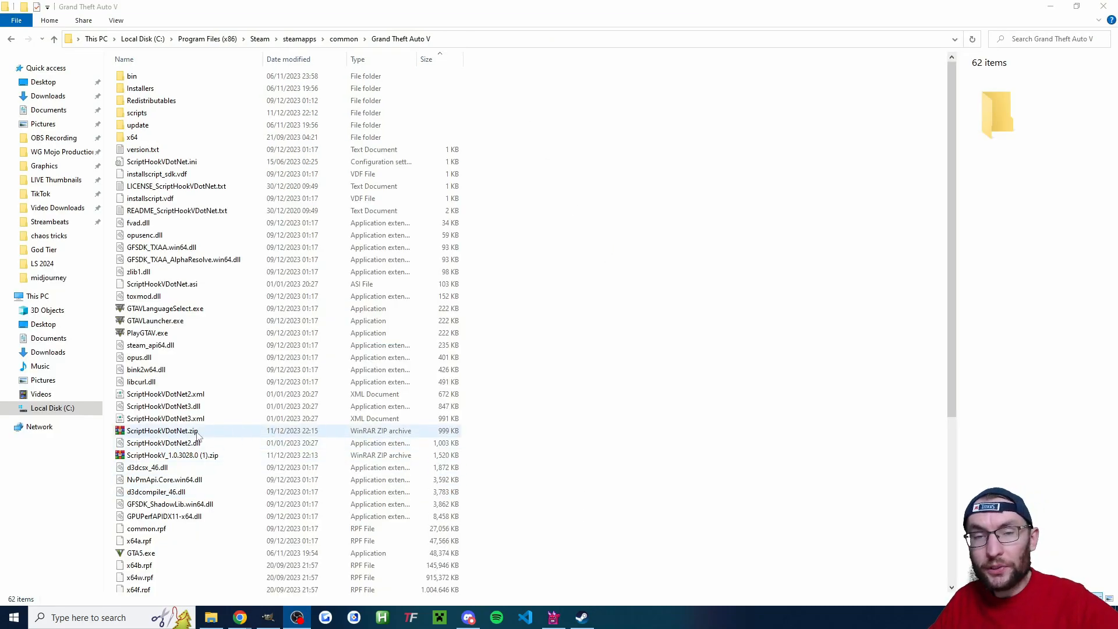
# Step: Unpack ScriptHookVDotNet.zip and ScriptHookV_1.0.3028.0 (1).zip into the game folder, overwriting existing files
pyautogui.rightClick(161, 431)
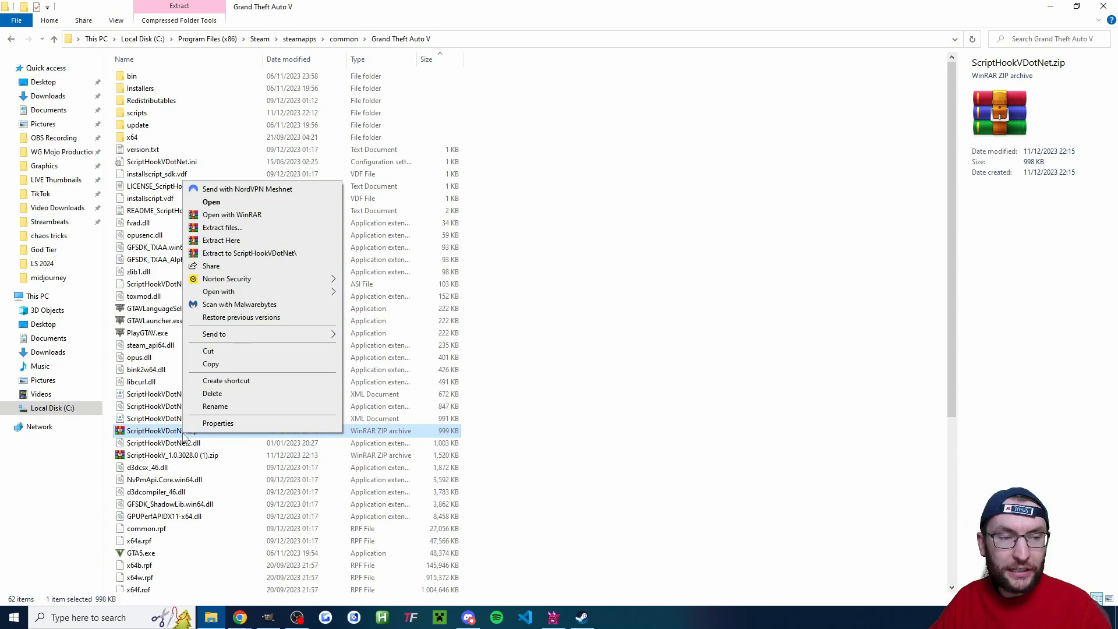
pyautogui.moveTo(222, 240)
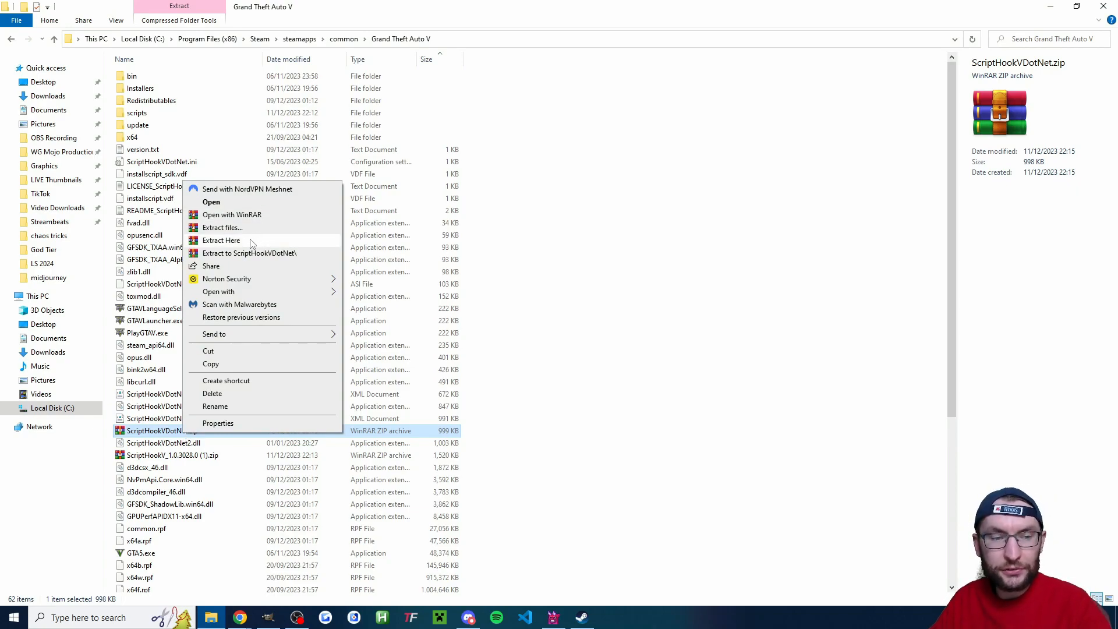
pyautogui.click(221, 240)
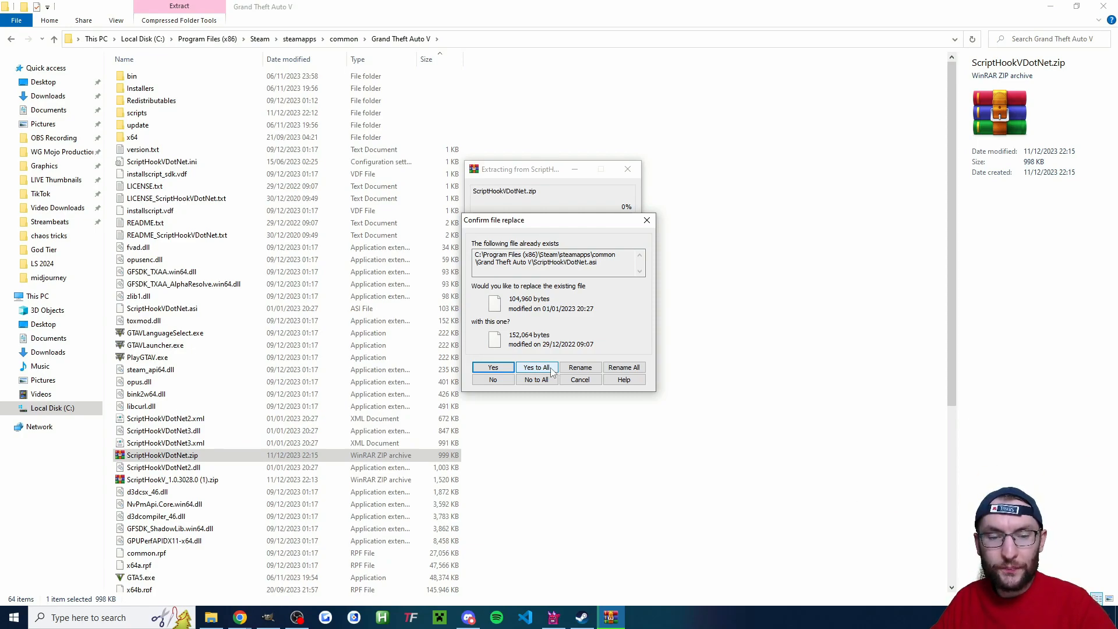
pyautogui.rightClick(170, 479)
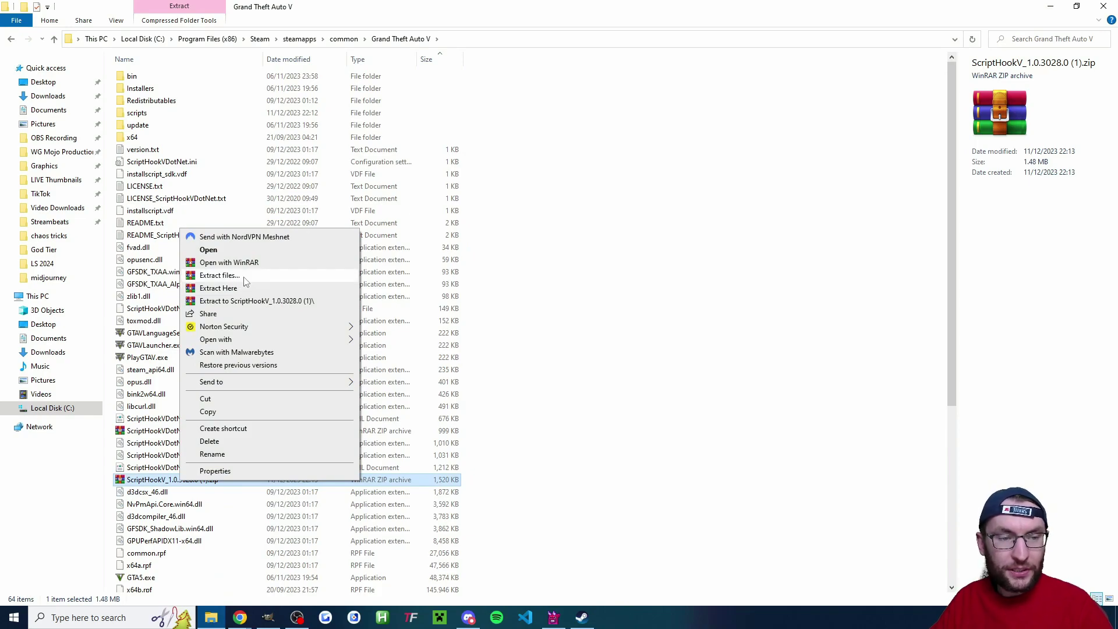
pyautogui.click(219, 287)
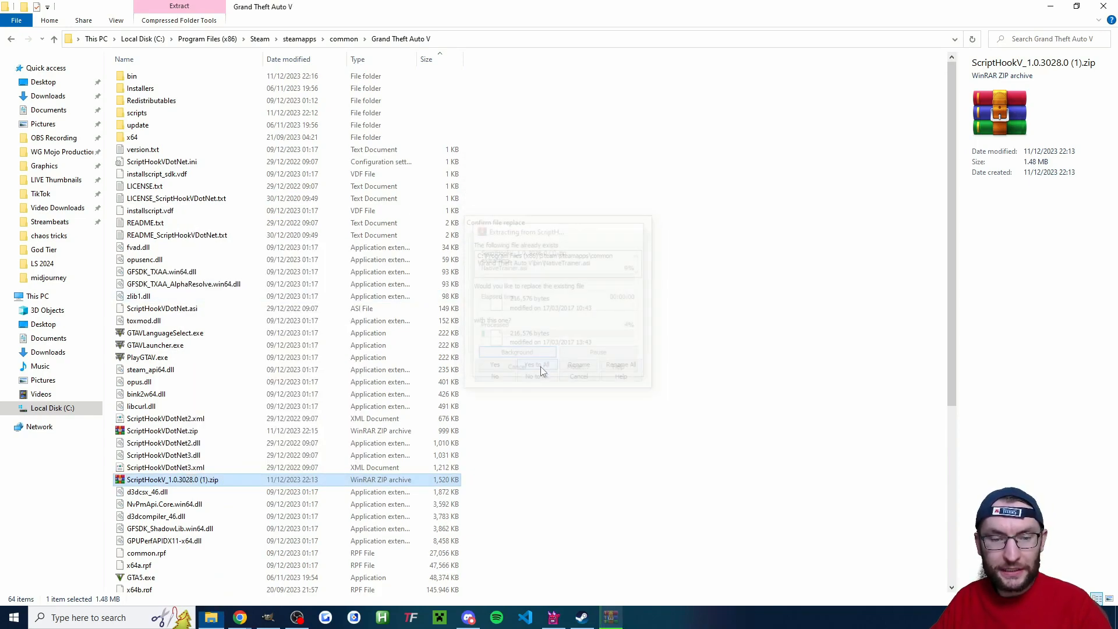
pyautogui.click(531, 364)
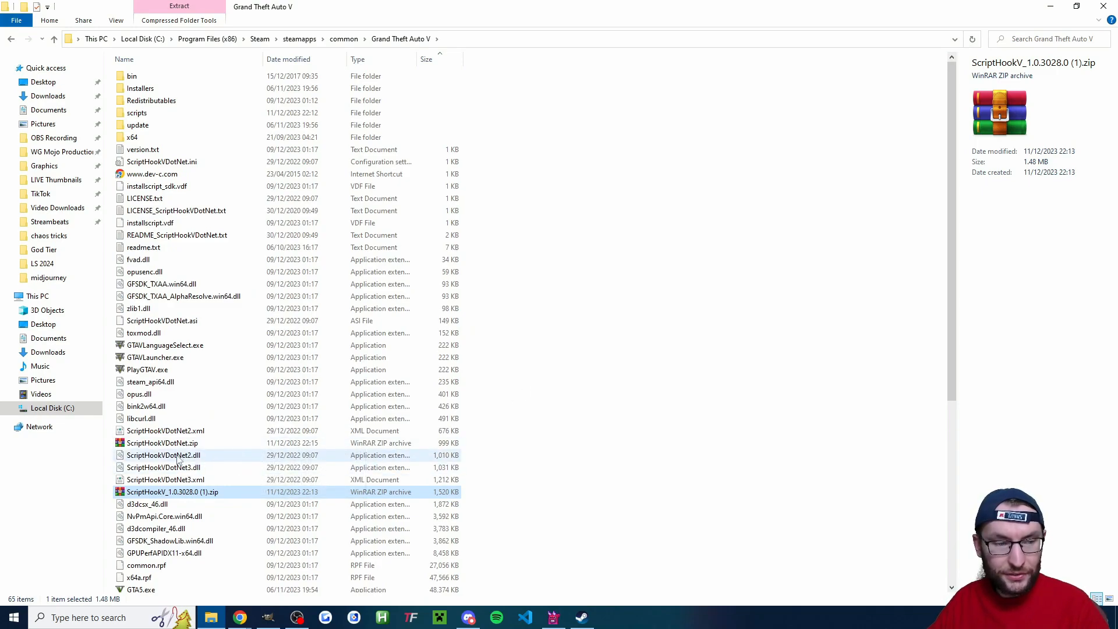
pyautogui.click(161, 442)
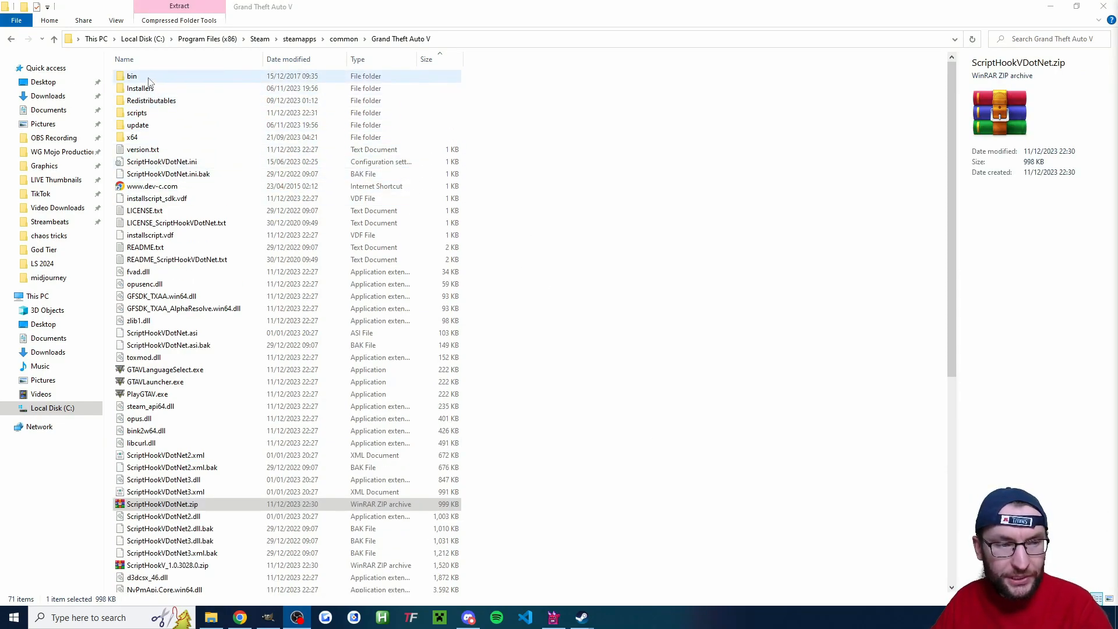
# Step: Open the bin folder and start selecting dinput8.dll and ScriptHookV.dll
pyautogui.doubleClick(131, 76)
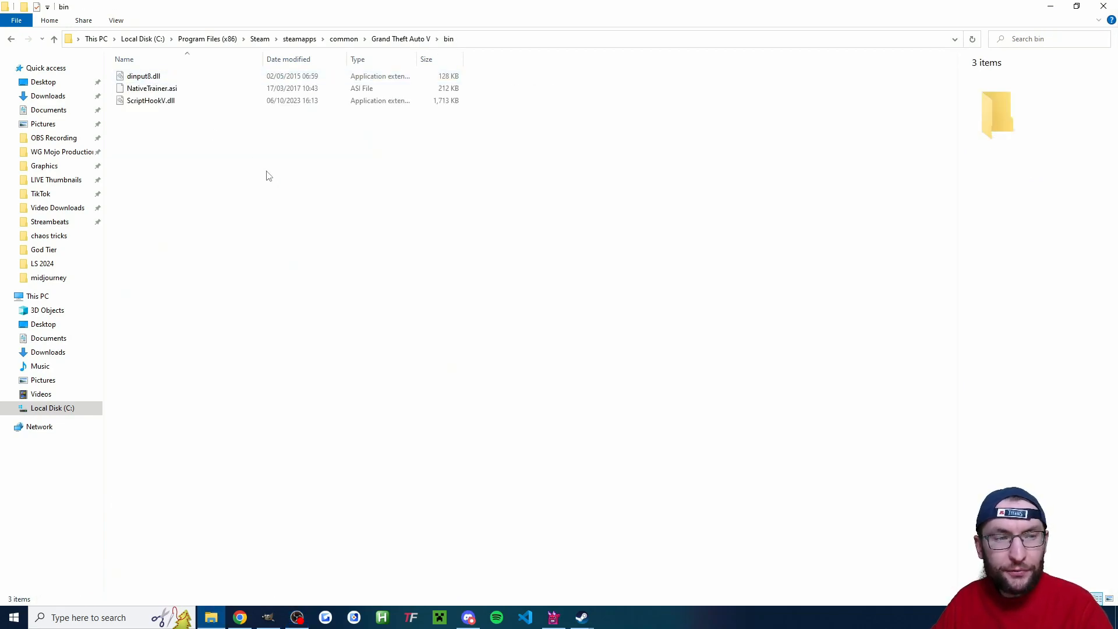
pyautogui.click(143, 75)
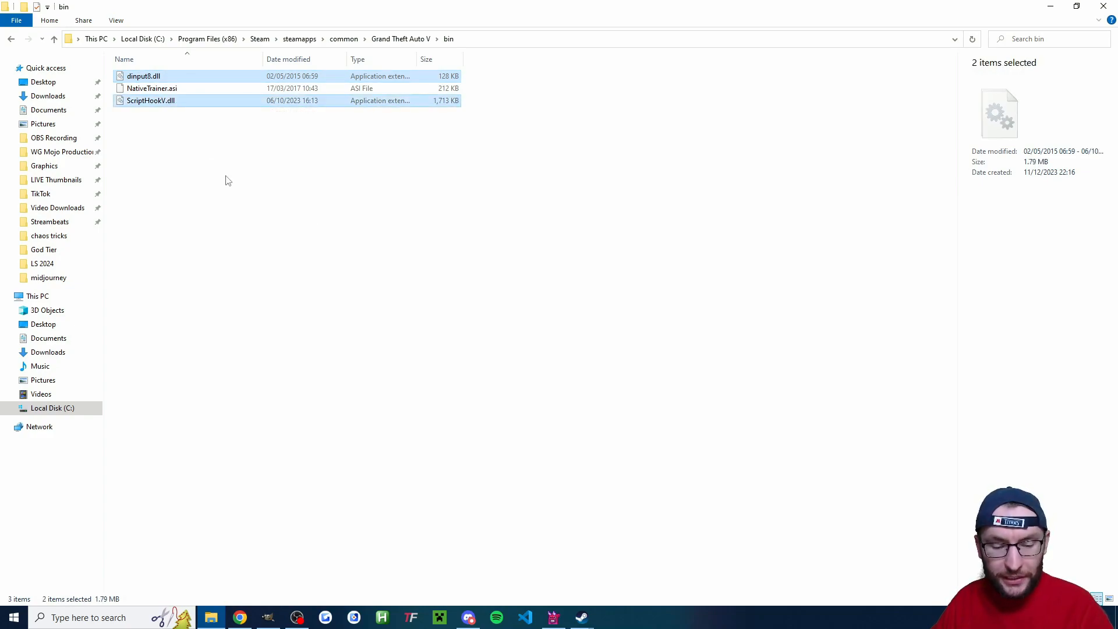
pyautogui.moveTo(403, 56)
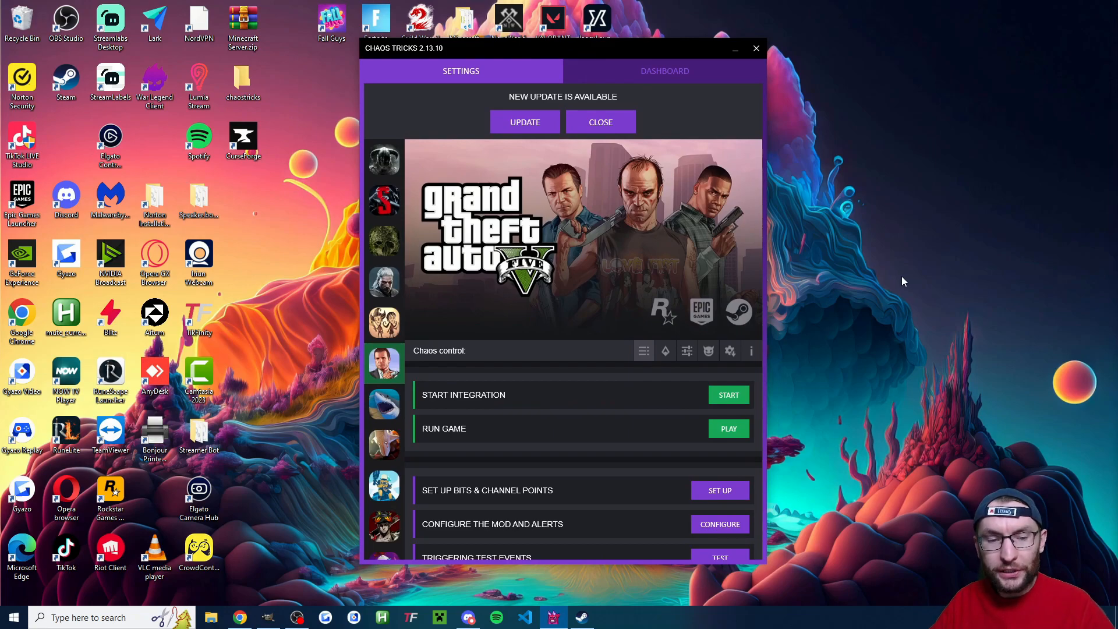
pyautogui.moveTo(897, 283)
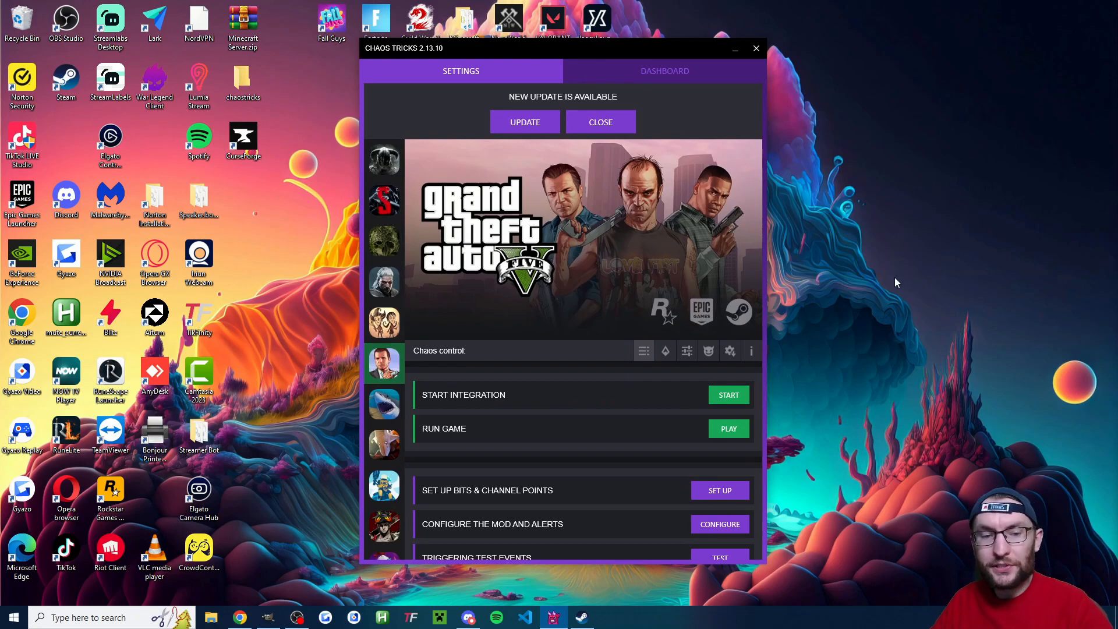
pyautogui.moveTo(669, 305)
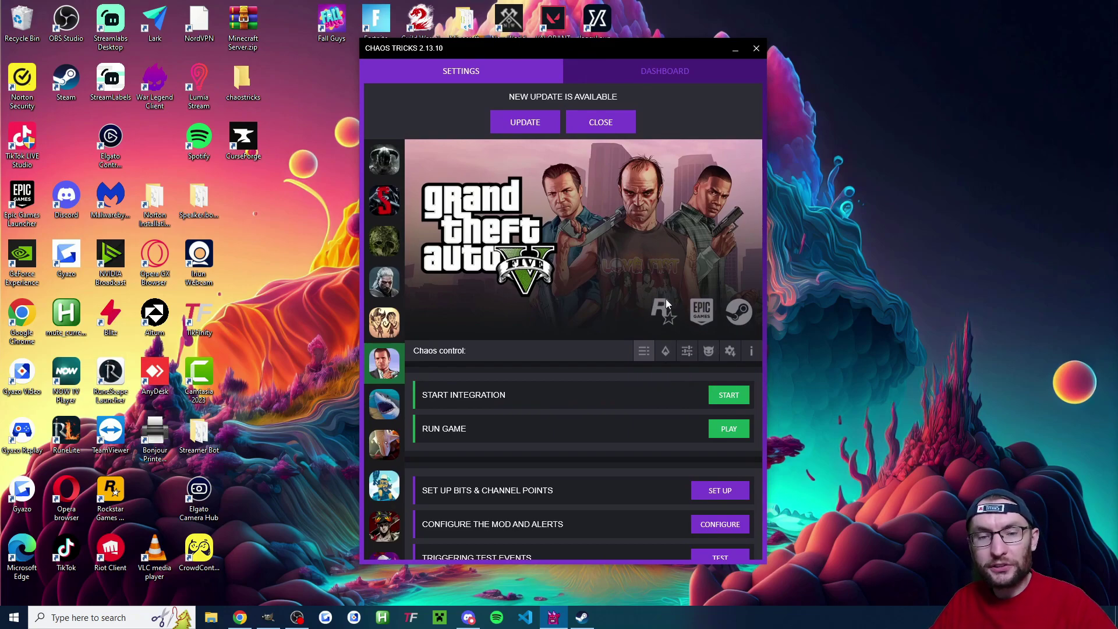
pyautogui.moveTo(664, 350)
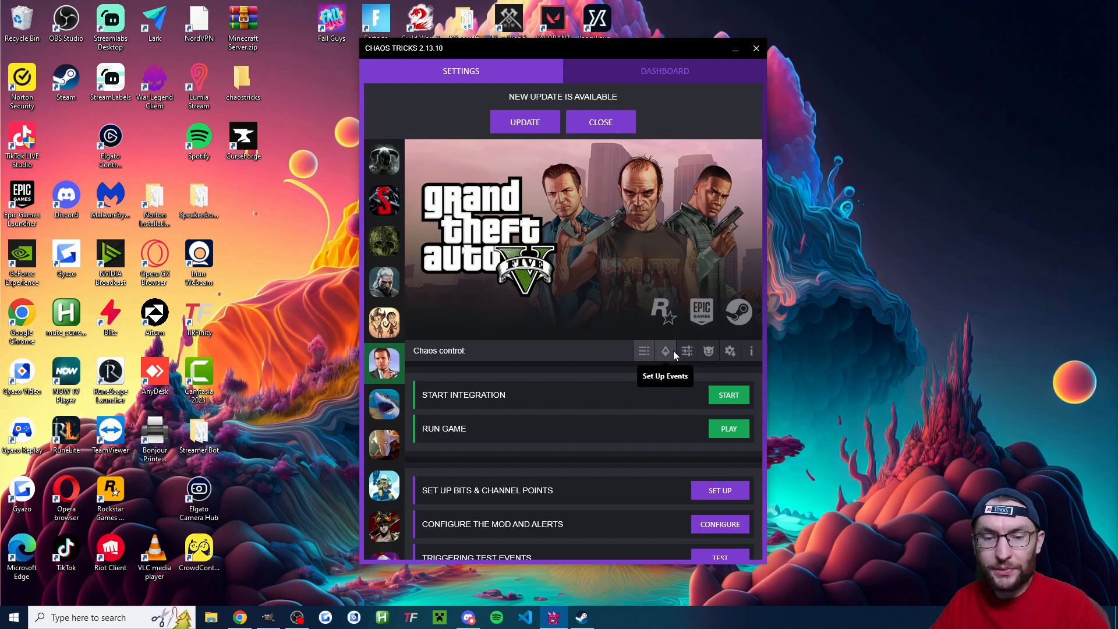
# Step: Look over the Set Up Events, Mod Parameters and Test Events panels
pyautogui.click(665, 350)
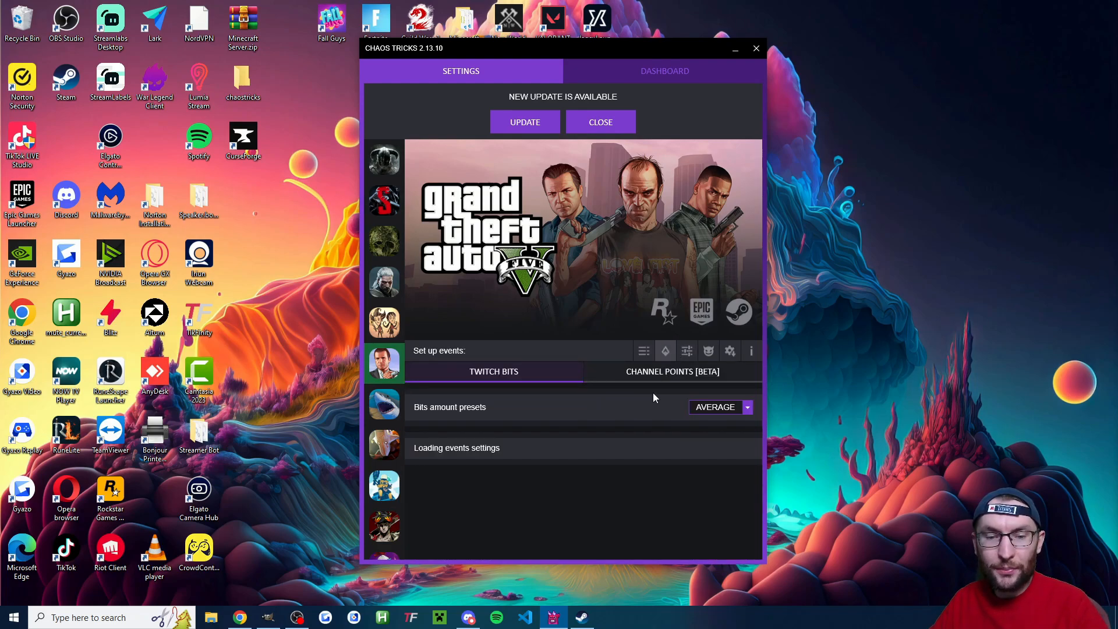
pyautogui.click(686, 350)
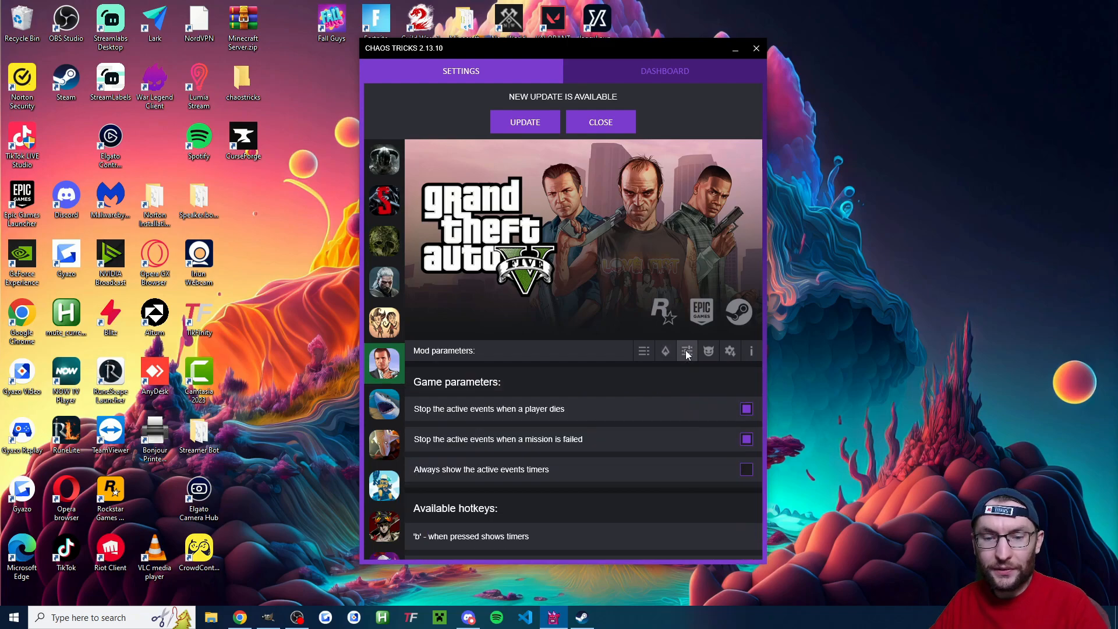
pyautogui.click(729, 350)
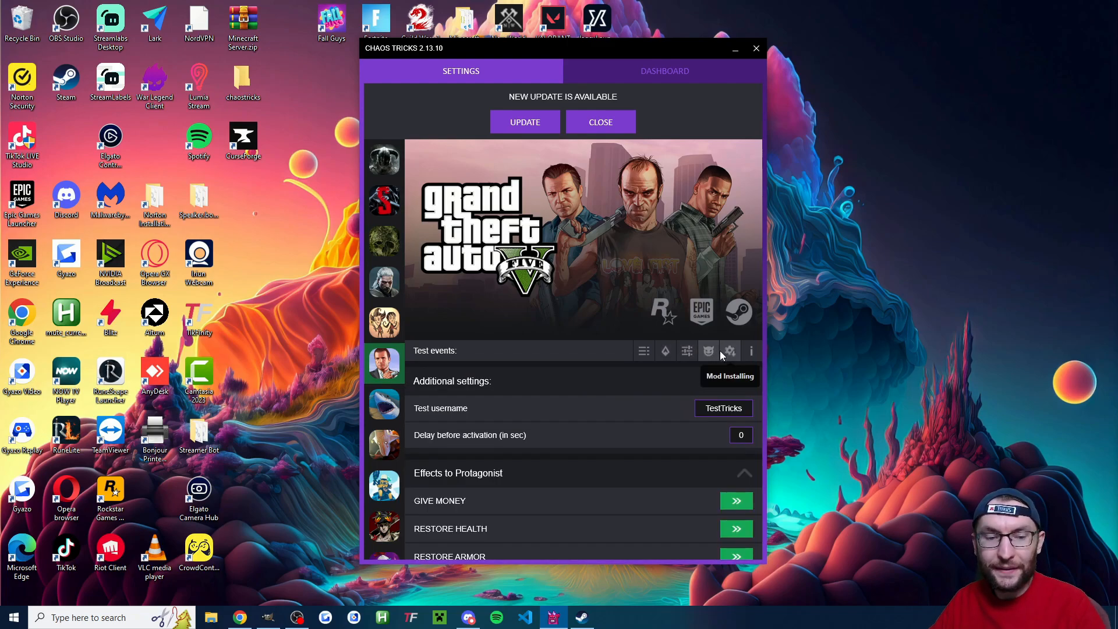
pyautogui.moveTo(709, 363)
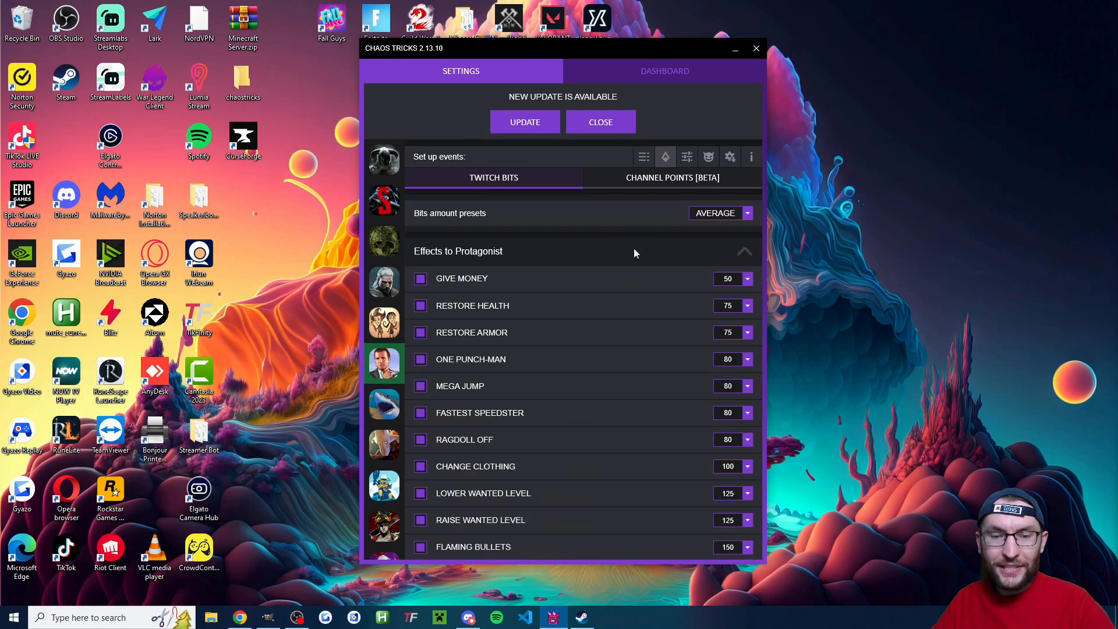
# Step: Scroll through the GTA V Twitch Bits effects and their bit costs
pyautogui.scroll(-3)
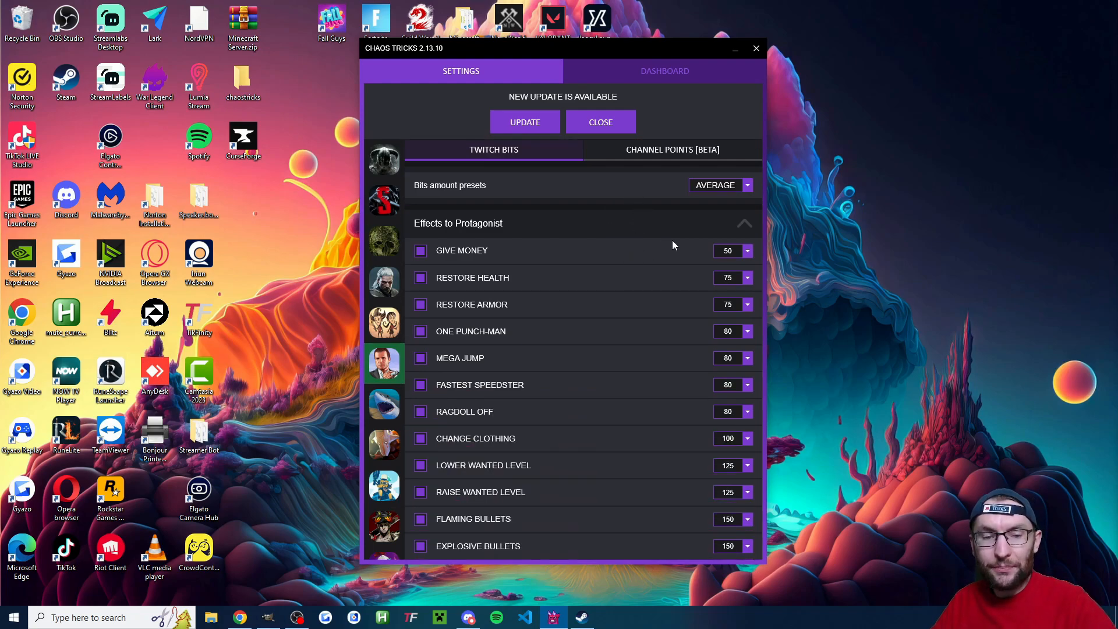
pyautogui.scroll(-3)
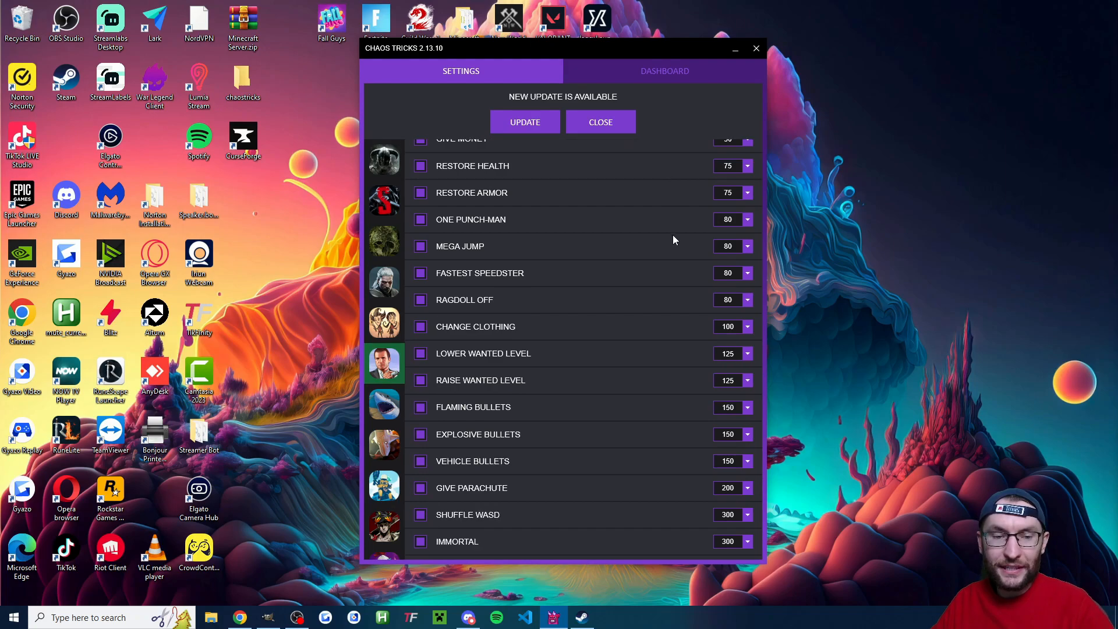
pyautogui.scroll(-3)
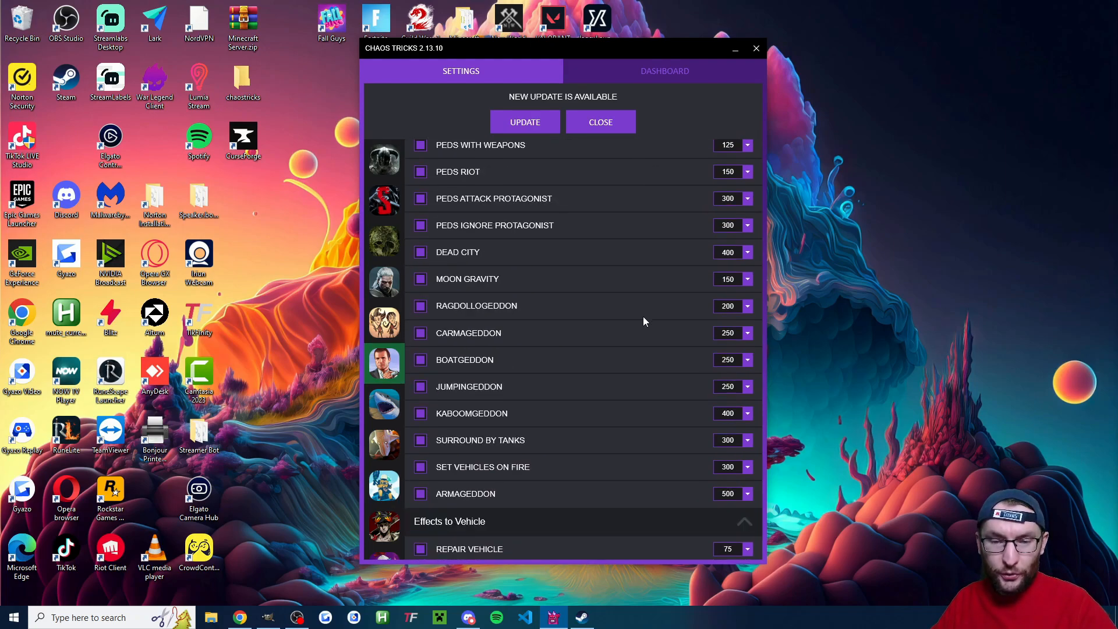
pyautogui.scroll(-3)
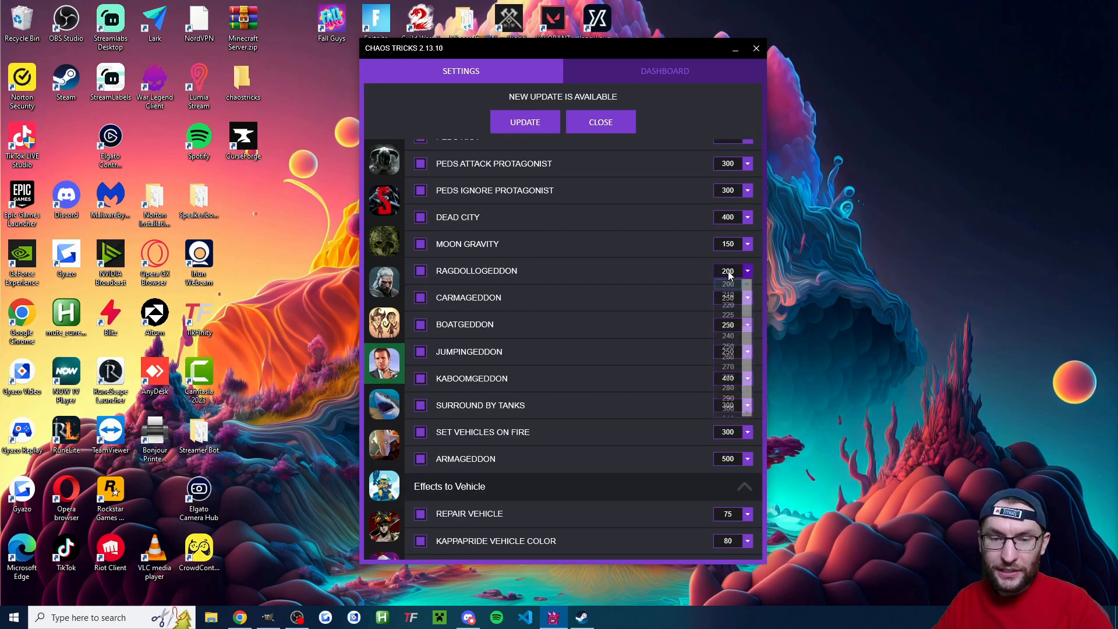
pyautogui.scroll(3)
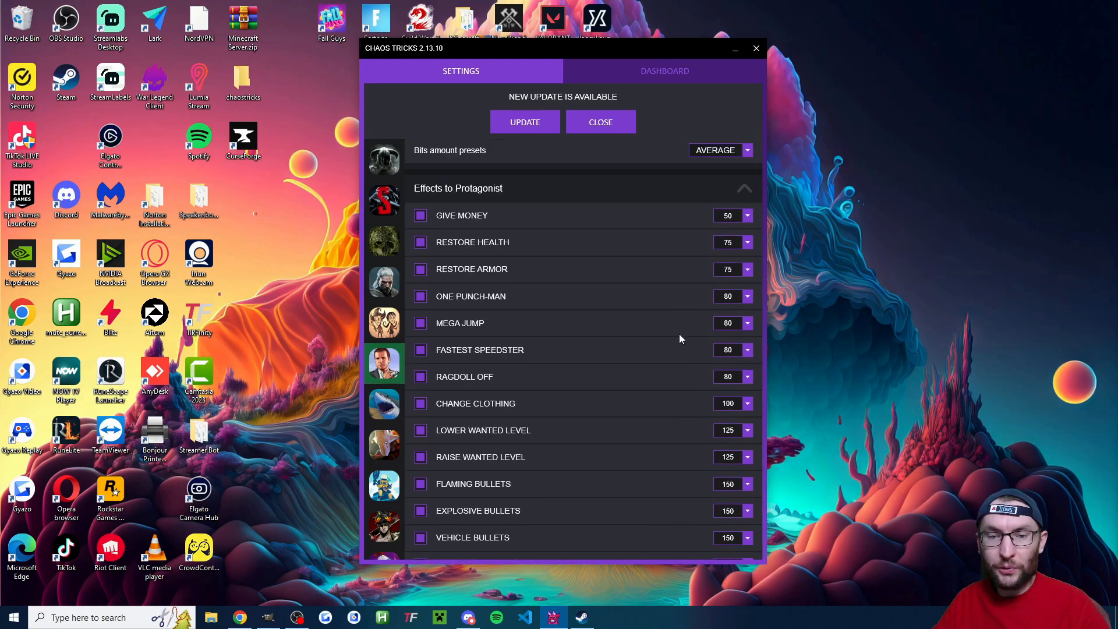
pyautogui.click(720, 406)
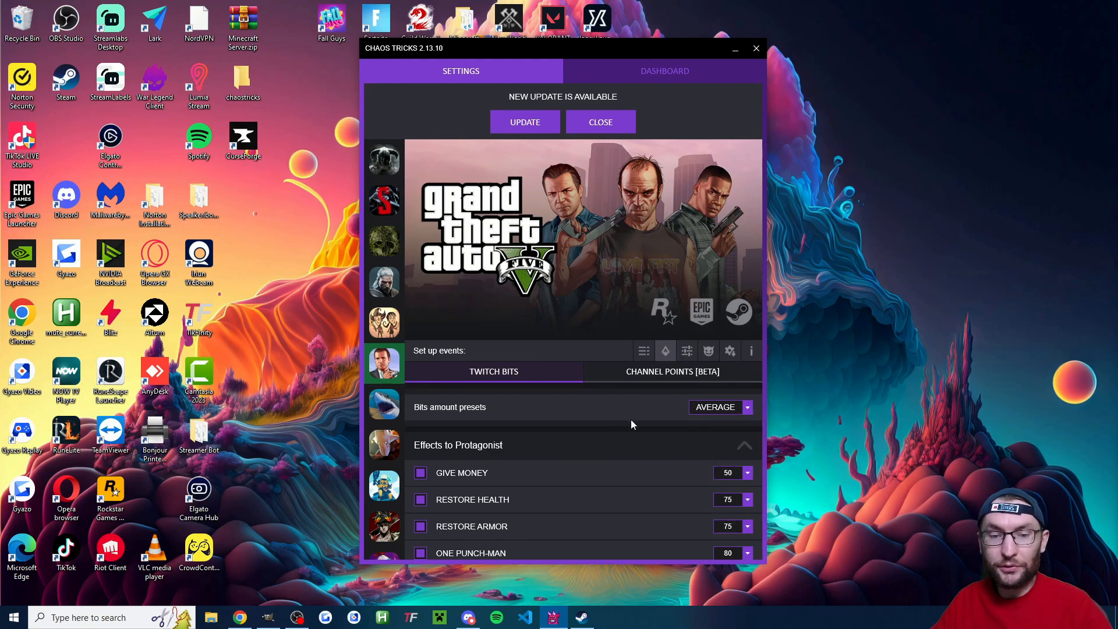
# Step: Review the Channel Points [BETA] rewards and scroll through the mod and alert parameters
pyautogui.click(671, 371)
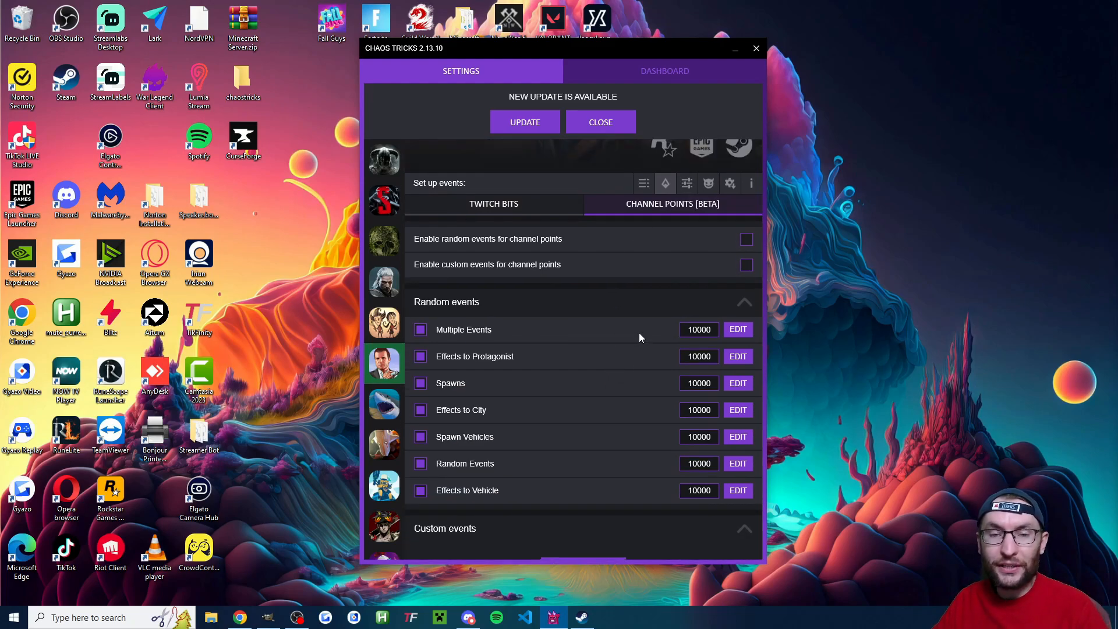
pyautogui.click(687, 326)
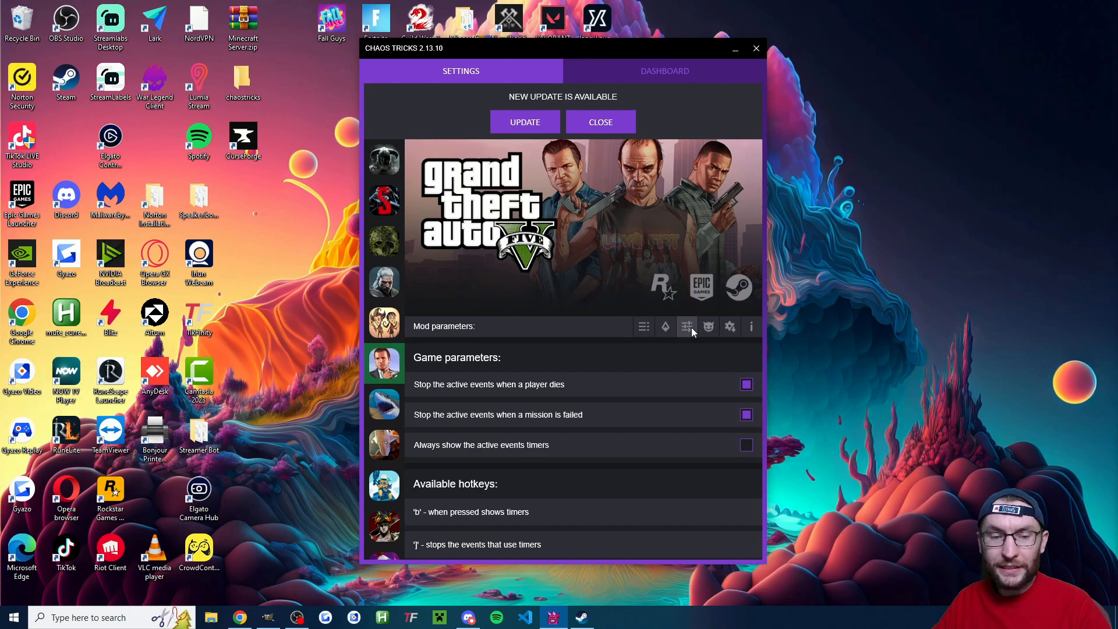
pyautogui.scroll(-3)
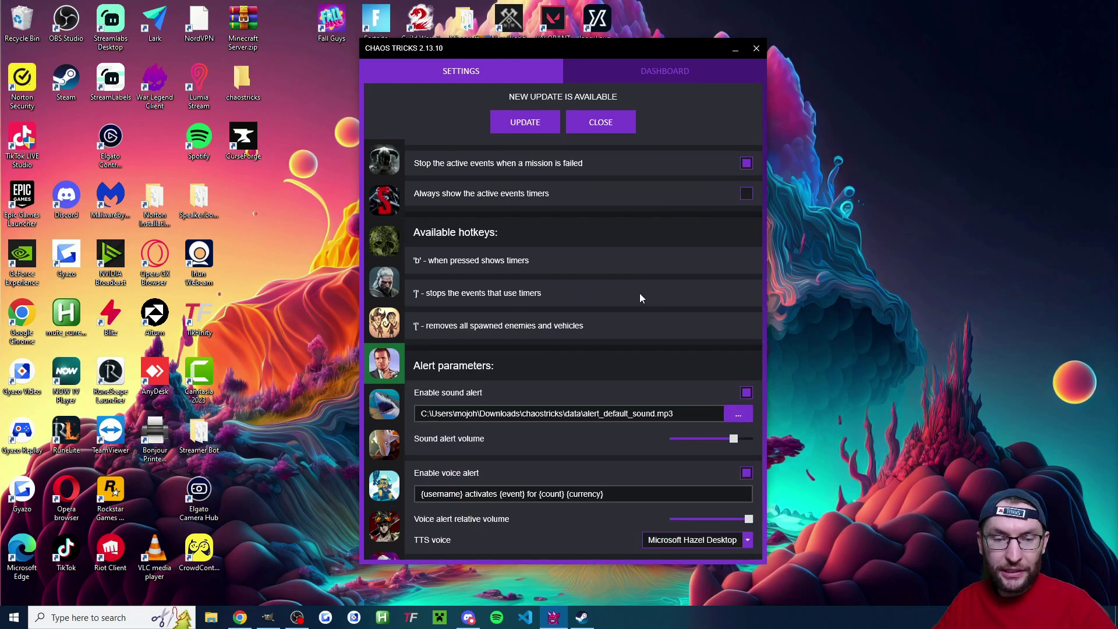
pyautogui.moveTo(628, 340)
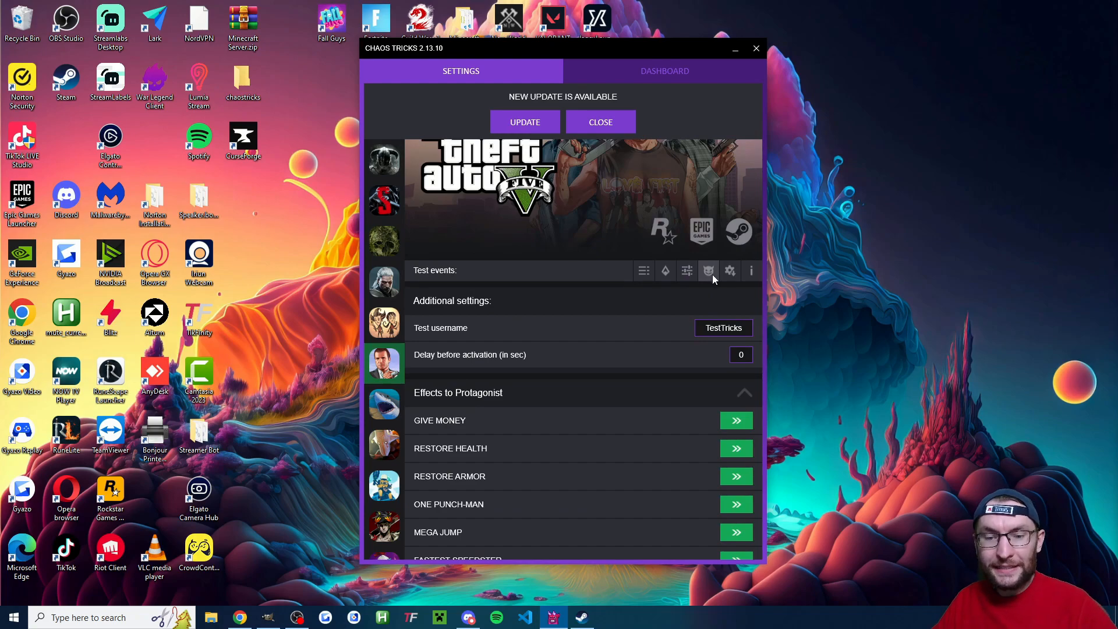
pyautogui.moveTo(644, 325)
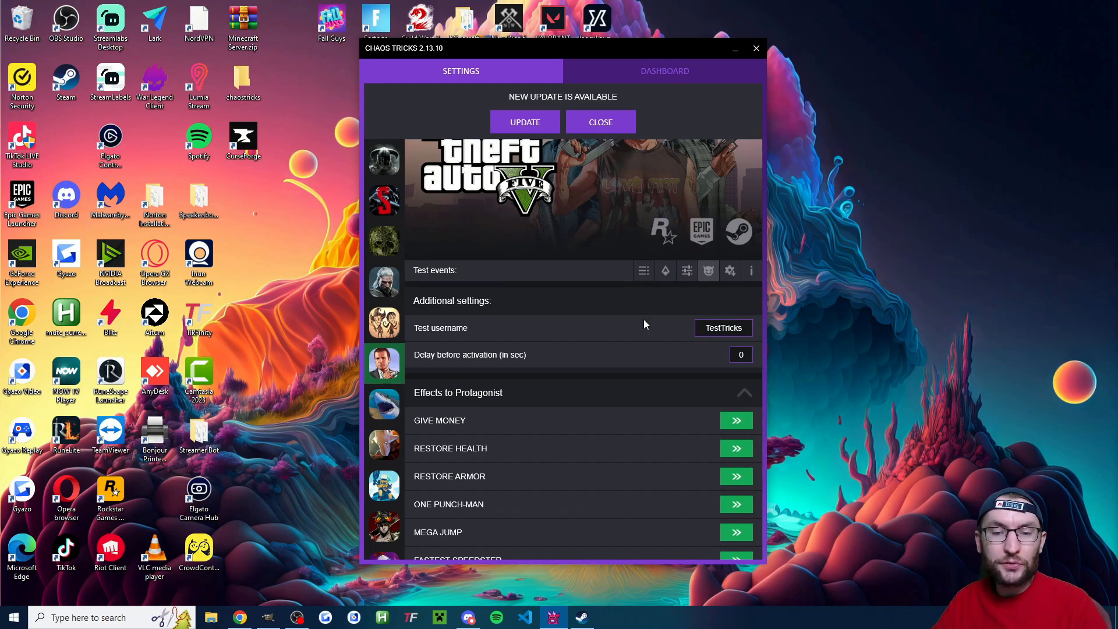
pyautogui.scroll(-3)
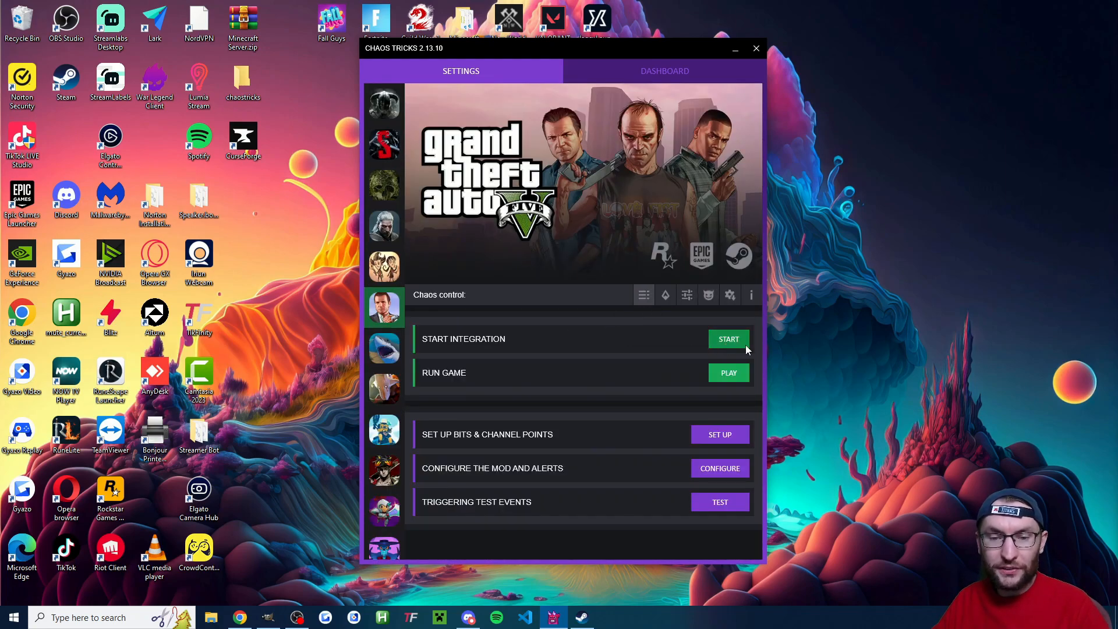
# Step: Start the Chaos Tricks integration and launch GTA V with PLAY
pyautogui.click(728, 339)
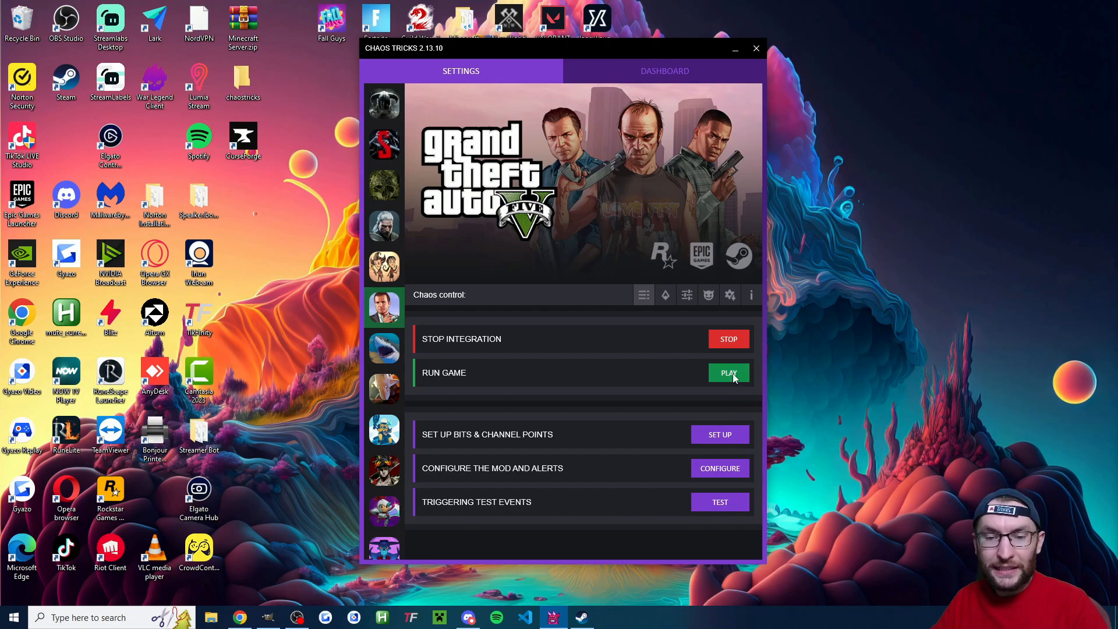
pyautogui.click(729, 372)
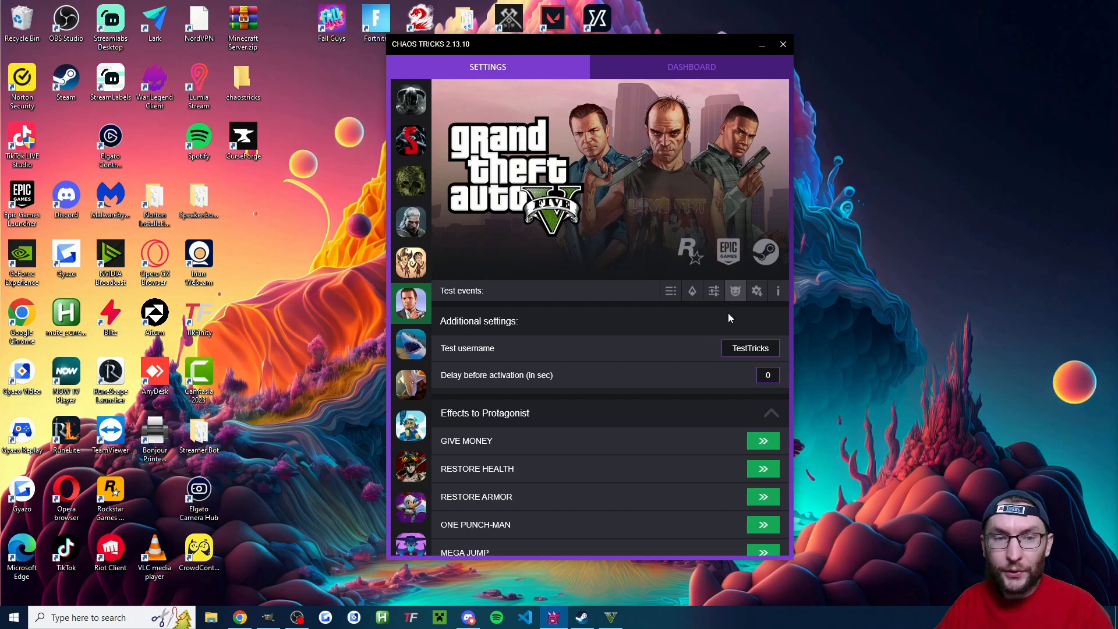
pyautogui.moveTo(655, 321)
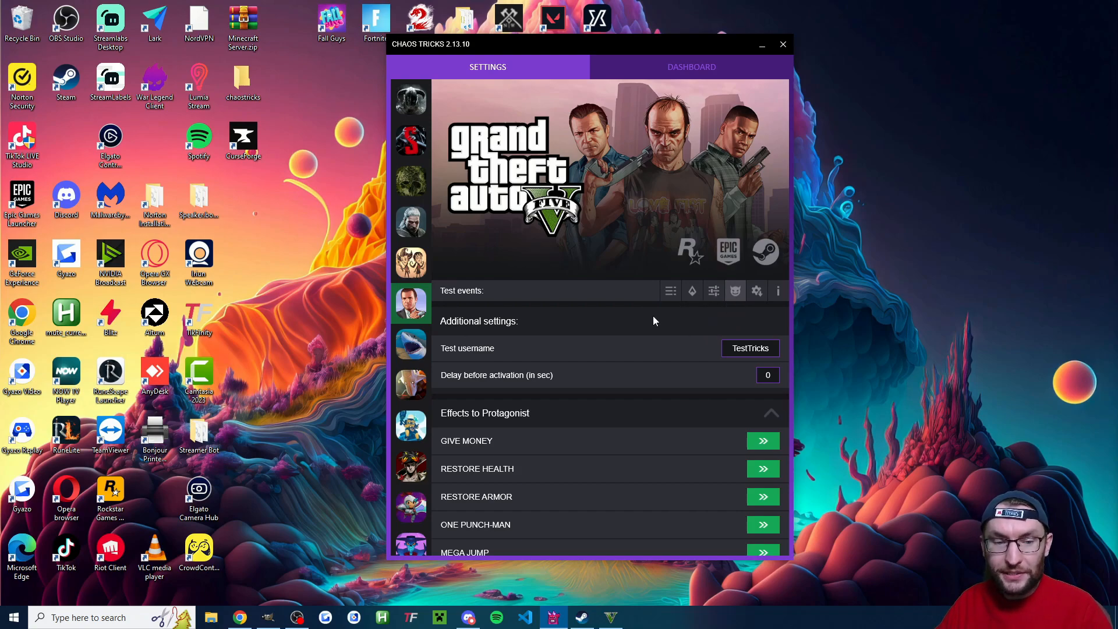
# Step: Fire the FALLING FROM THE SKY test event to toss Franklin skyward
pyautogui.scroll(-3)
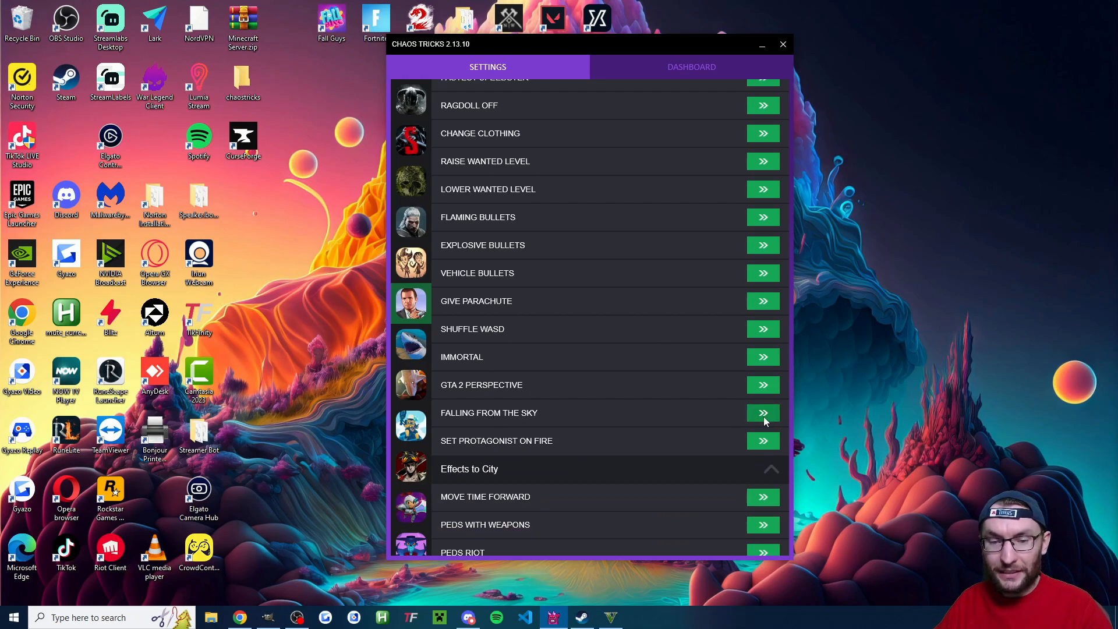
pyautogui.click(763, 412)
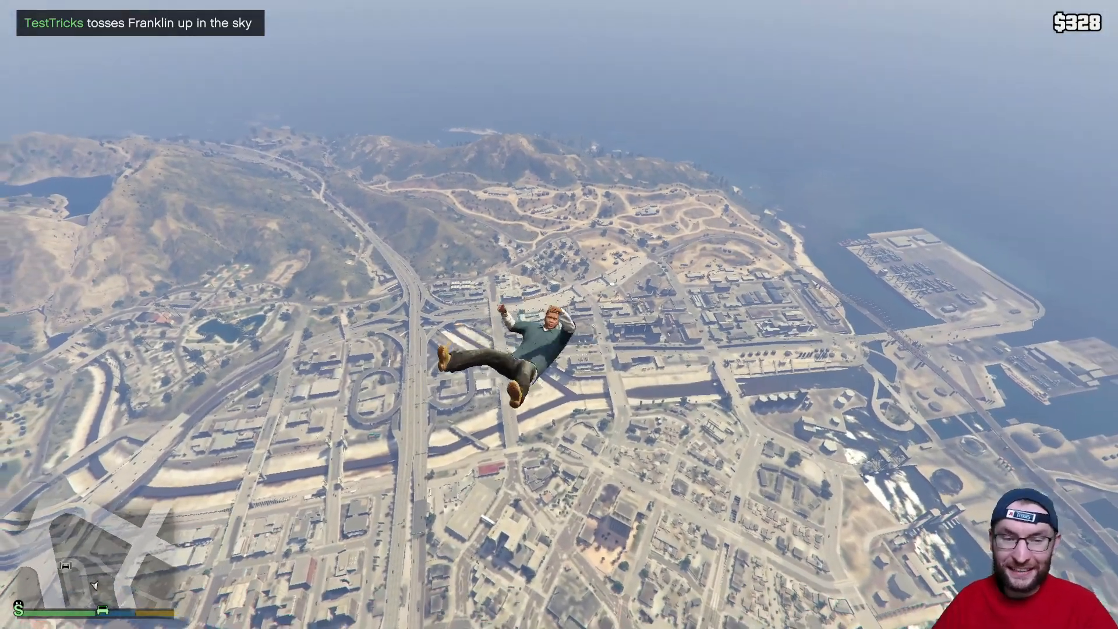